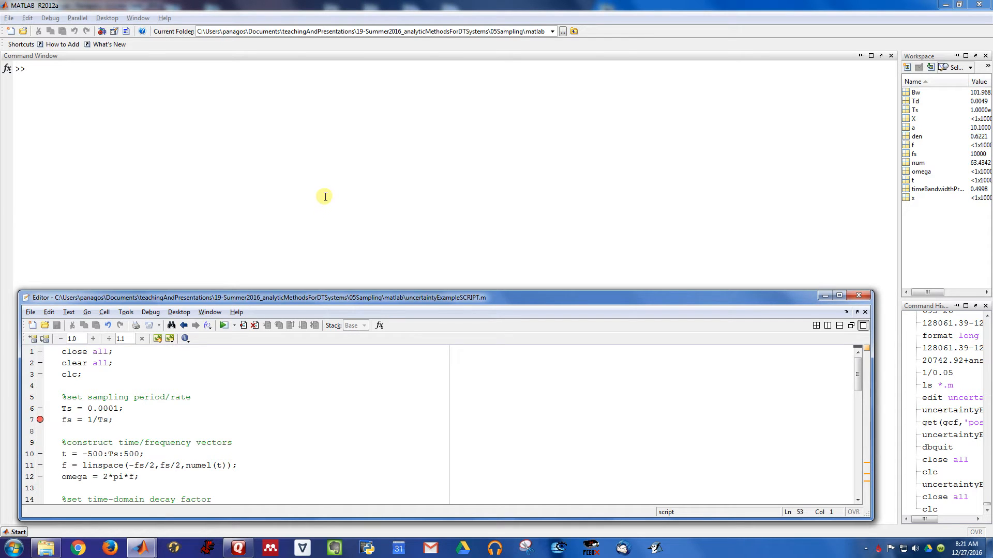
mouse_move(334, 209)
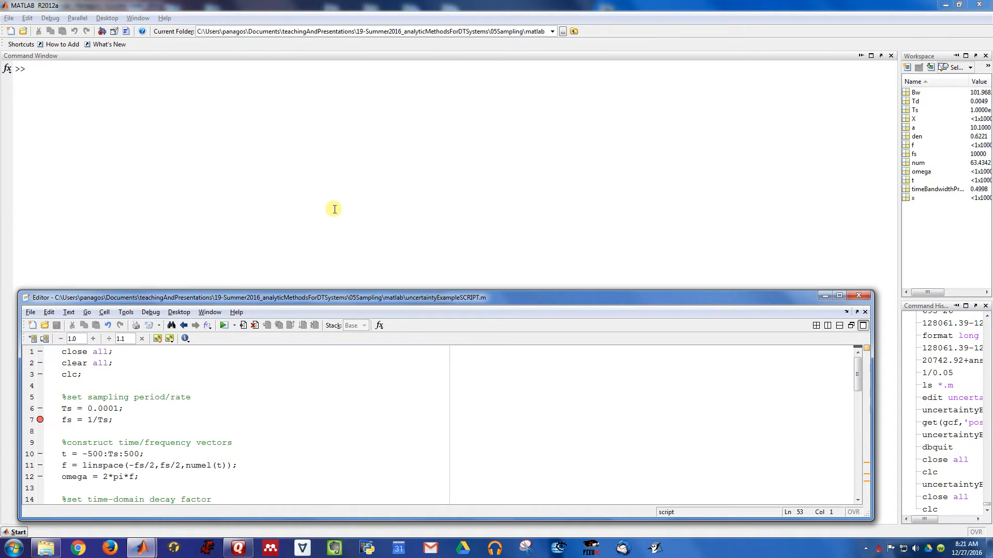
mouse_move(334, 233)
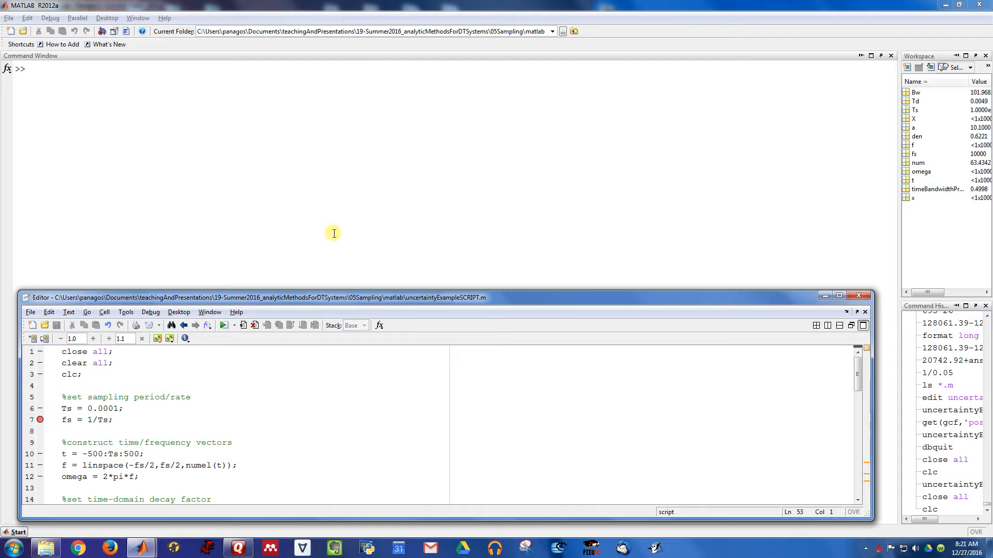
mouse_move(351, 239)
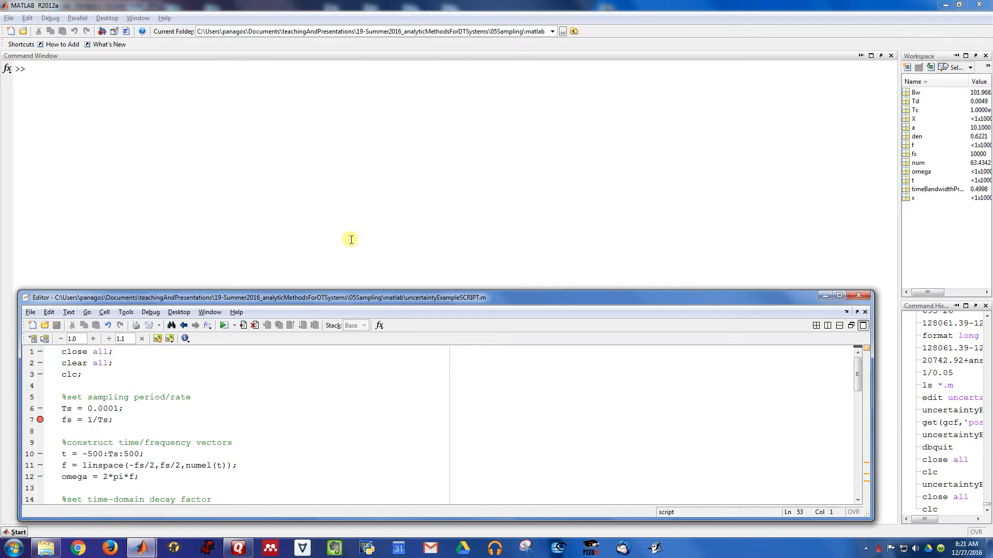
mouse_move(481, 394)
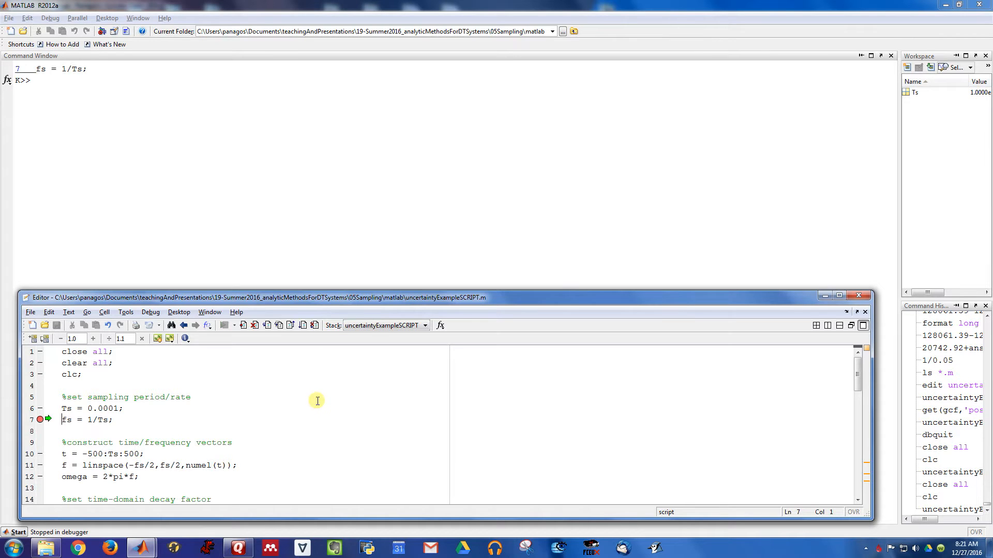
Highlight the fs variable in the script to show its three usages
double_click(67, 420)
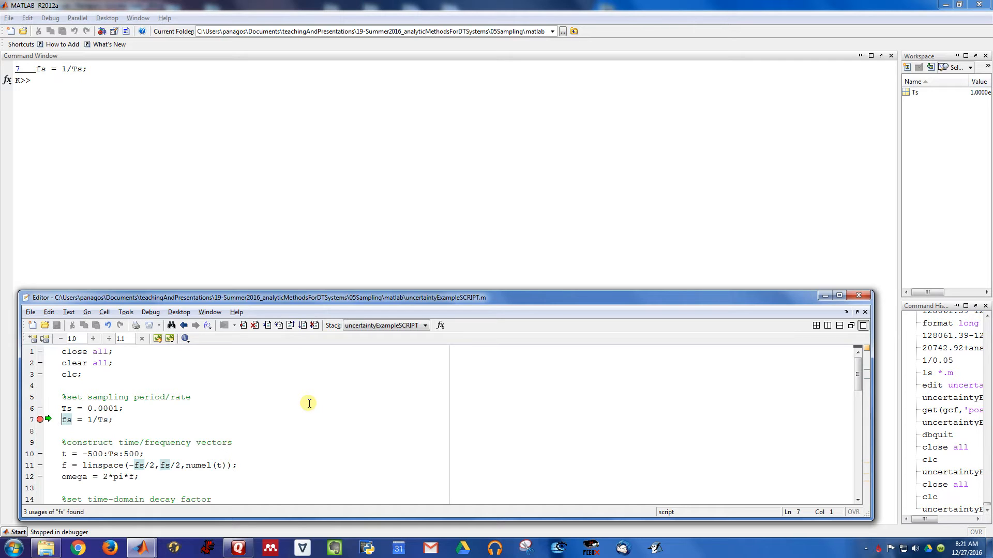
mouse_move(320, 413)
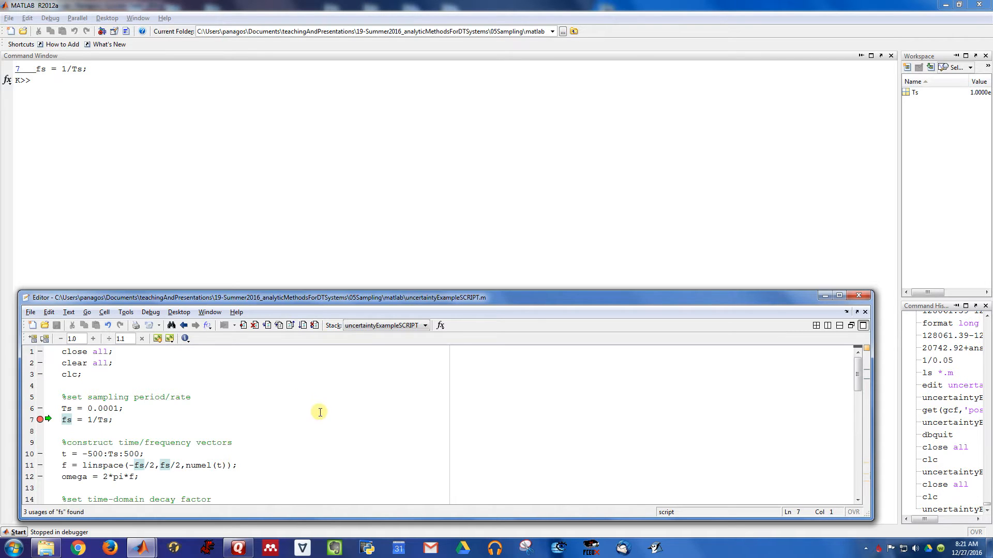
mouse_move(304, 418)
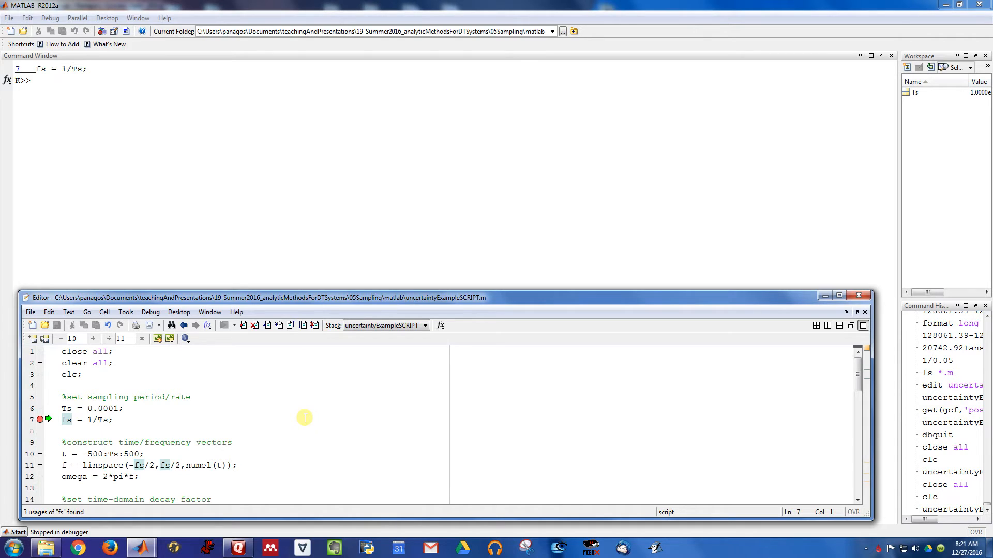
mouse_move(304, 397)
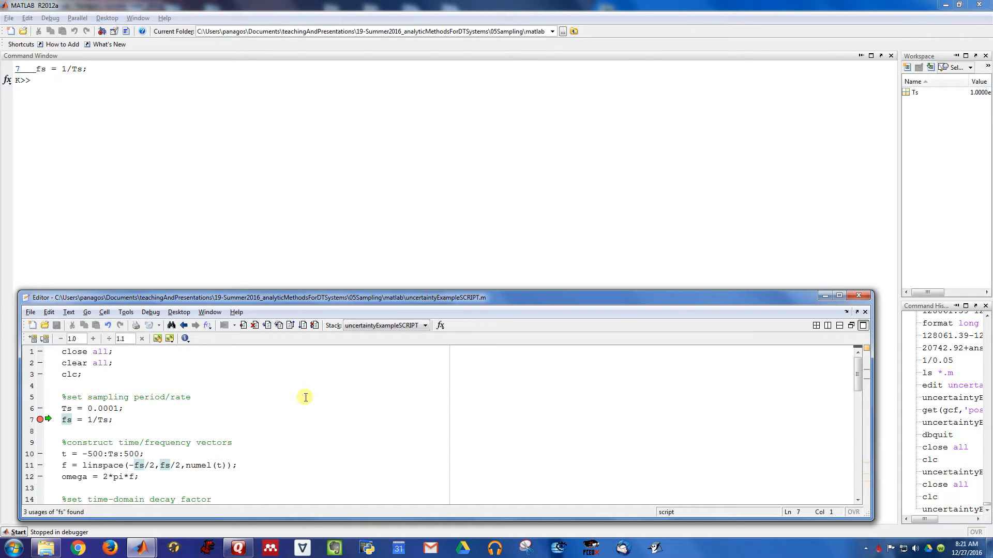
mouse_move(277, 407)
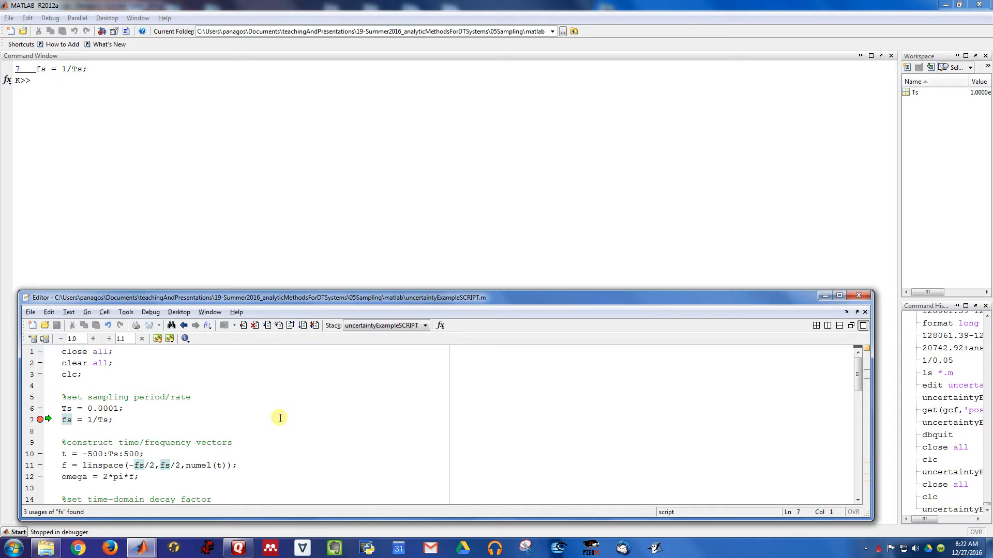
mouse_move(275, 431)
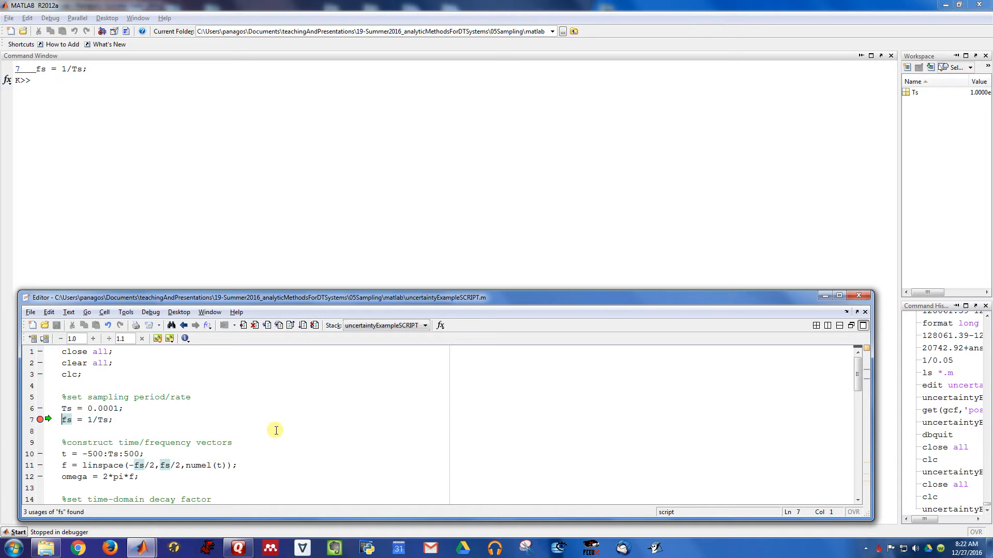
mouse_move(257, 433)
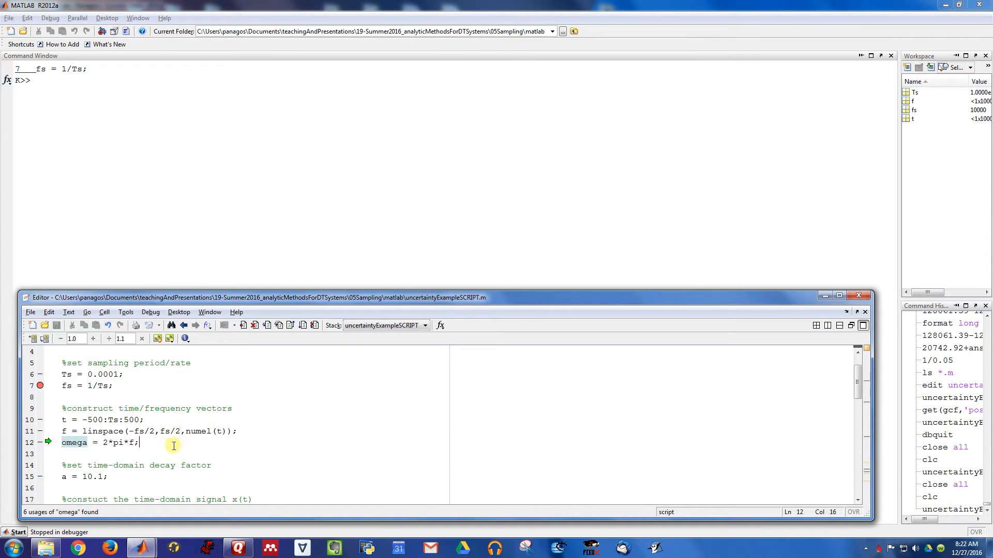
Execute the omega = 2*pi*f line and place the caret in the decay factor value on line 15
key("F10")
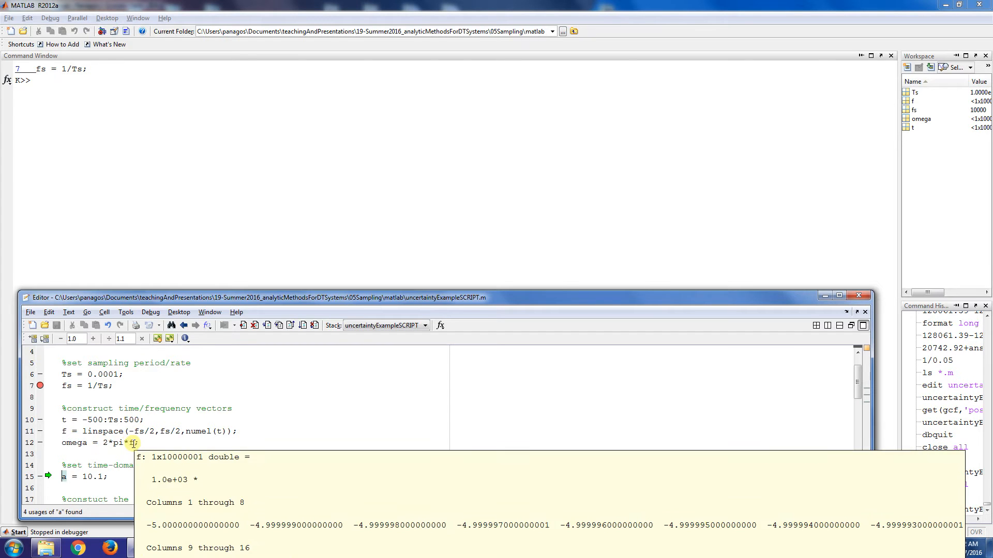
double_click(119, 443)
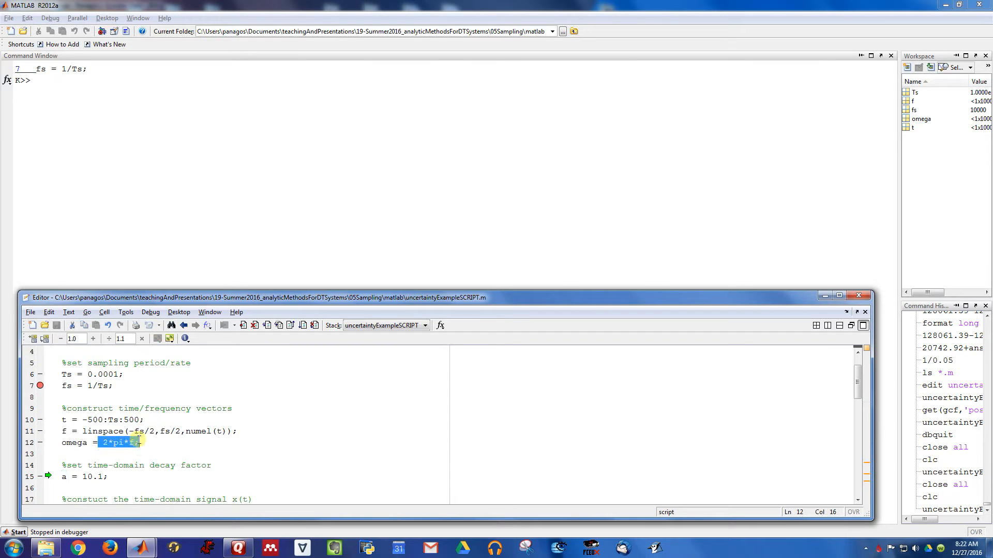
left_click(89, 477)
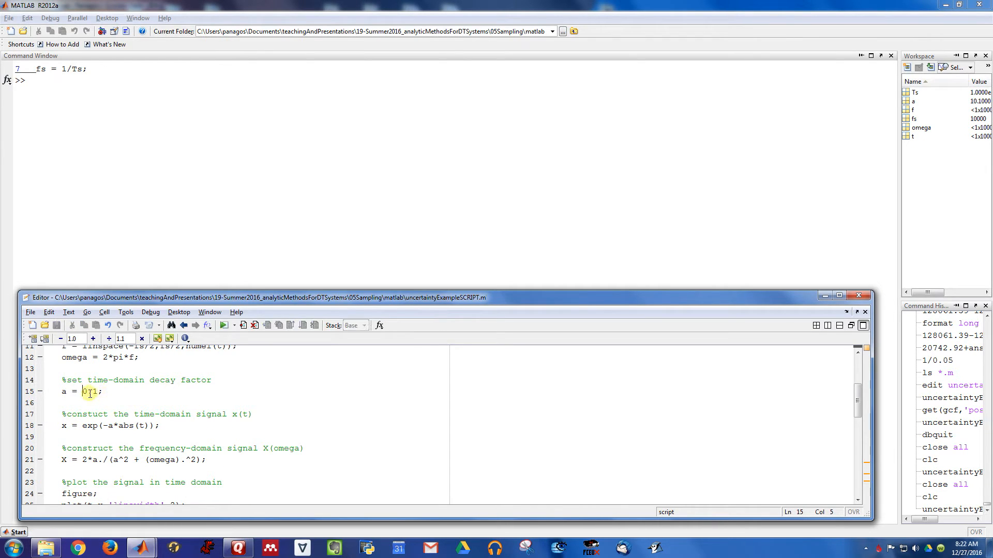
Enter 0.4 as the decay factor a on line 15
type("0.4")
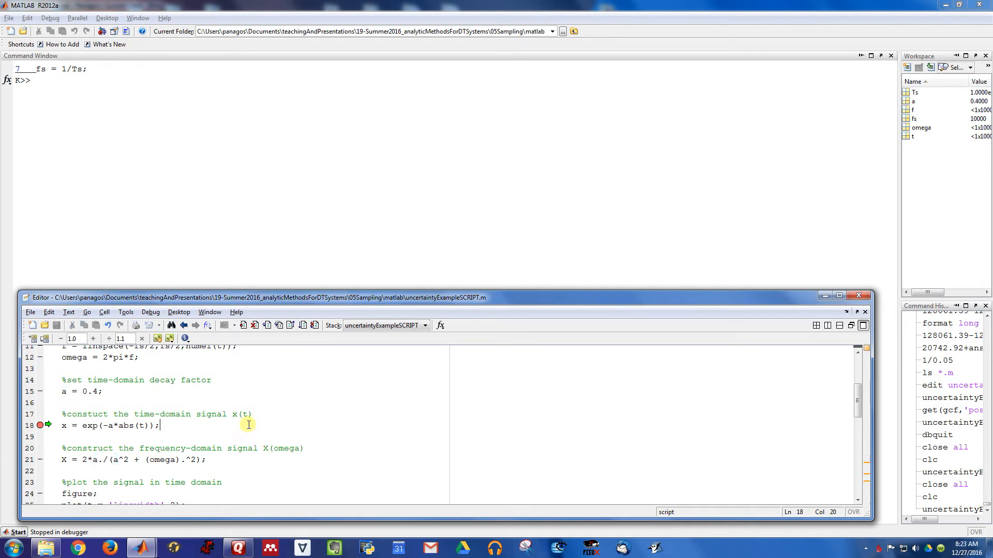
mouse_move(292, 390)
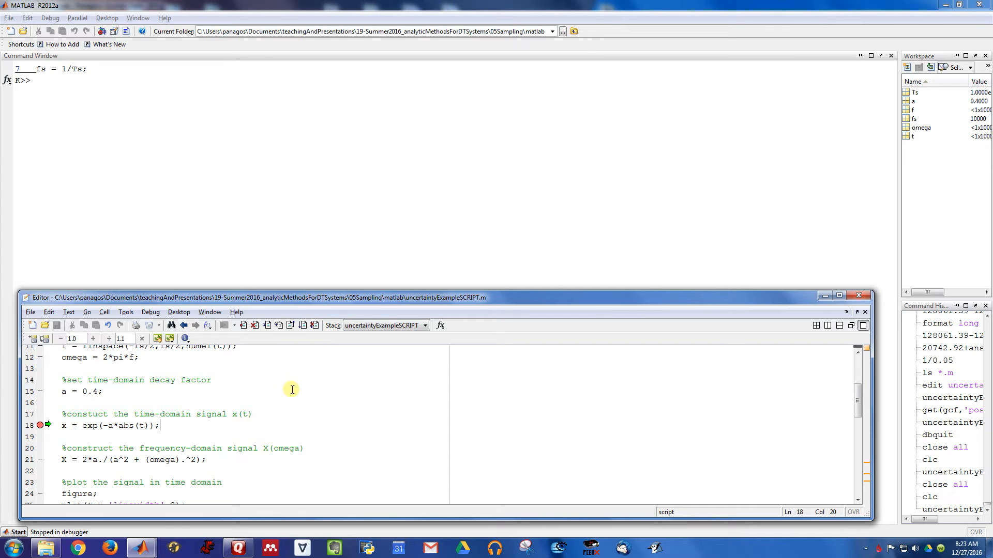
mouse_move(275, 406)
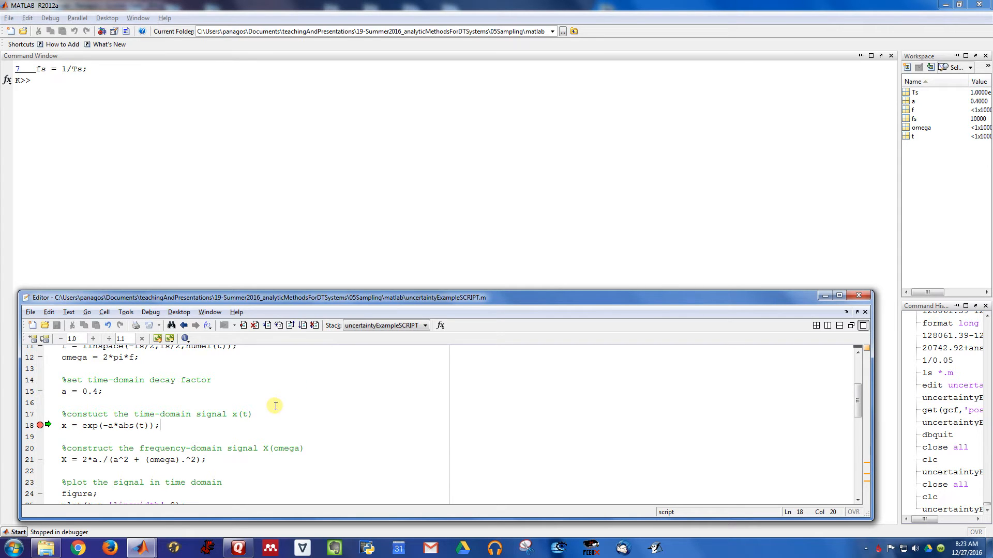
mouse_move(182, 428)
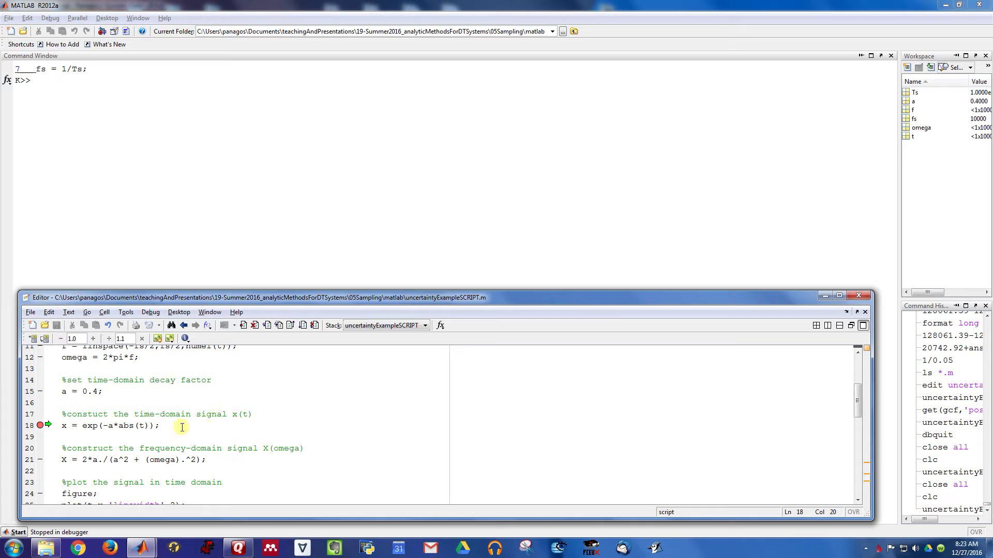
Highlight the x = exp(-a*abs(t)) line and mark the decay factor a in it
triple_click(111, 425)
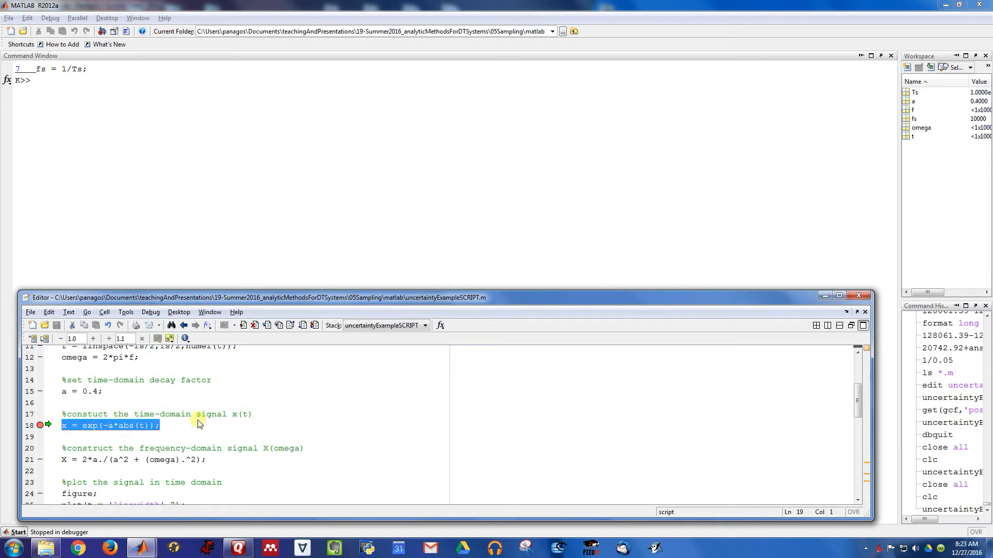
left_click(66, 391)
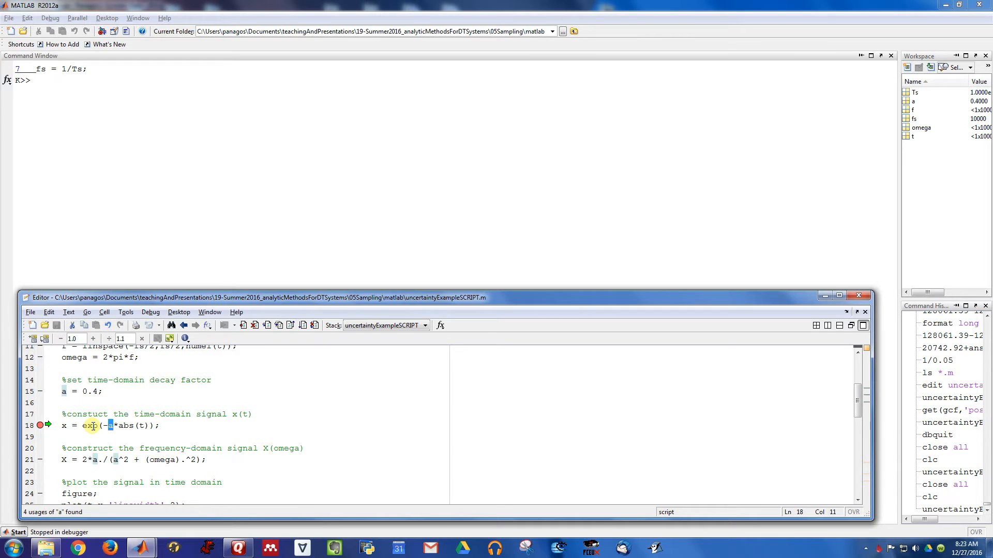
mouse_move(199, 402)
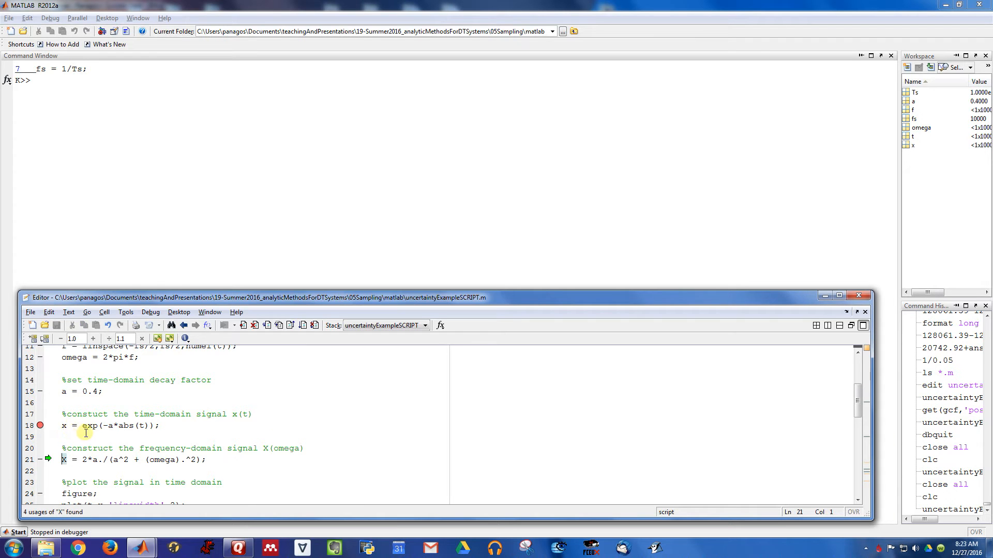
mouse_move(113, 425)
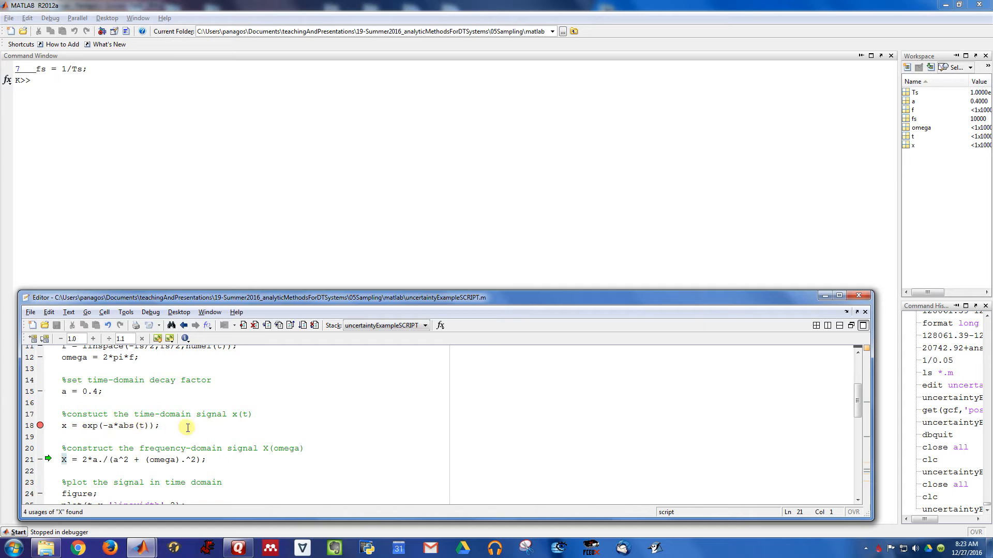
mouse_move(193, 471)
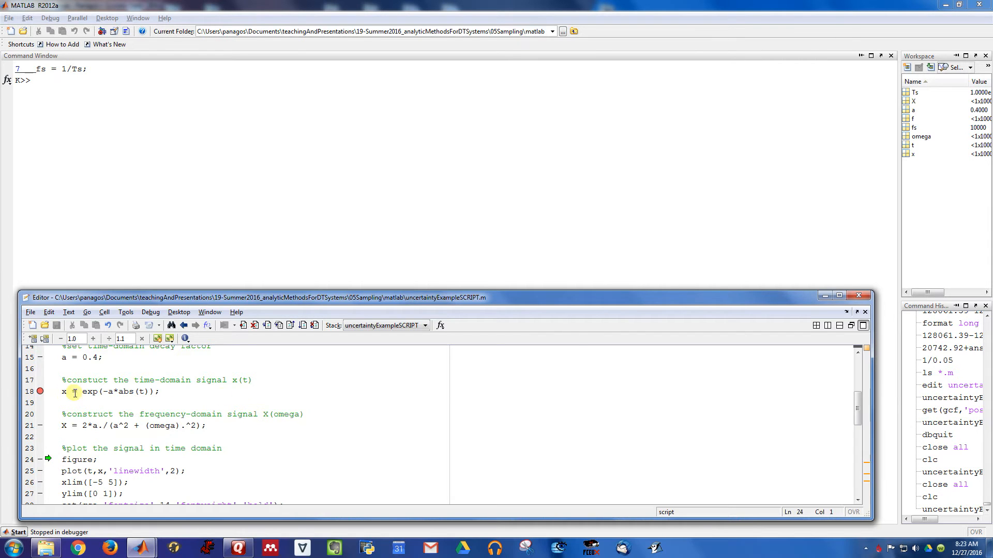
Continue the script so Figure 1 shows the Time-Domain Signal x(t), stopping at line 35
scroll("down", 3)
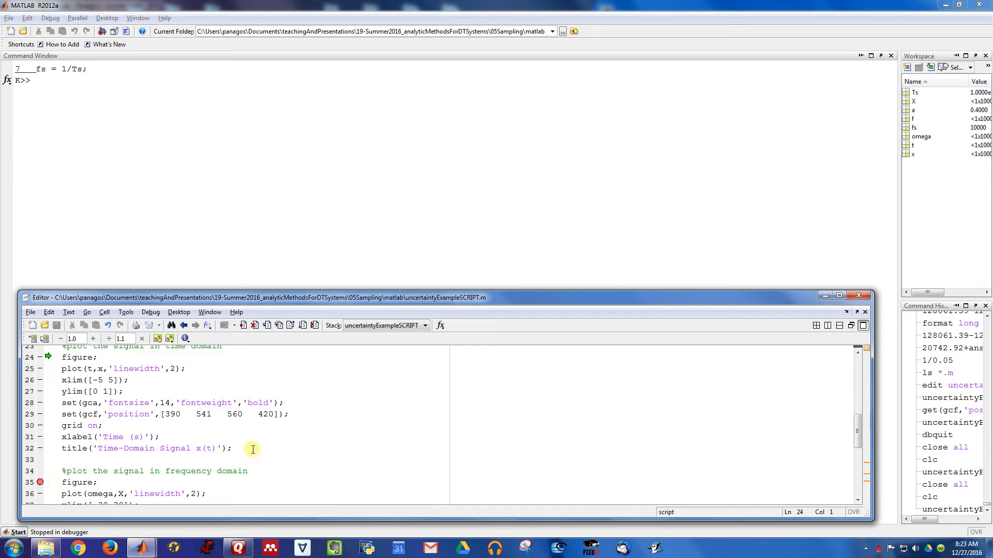
left_click(225, 324)
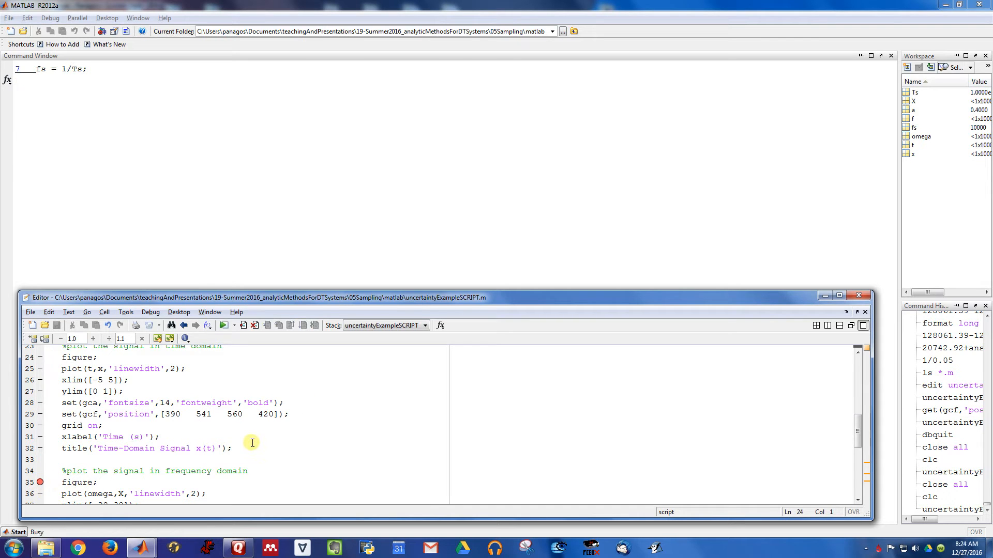
left_click(223, 324)
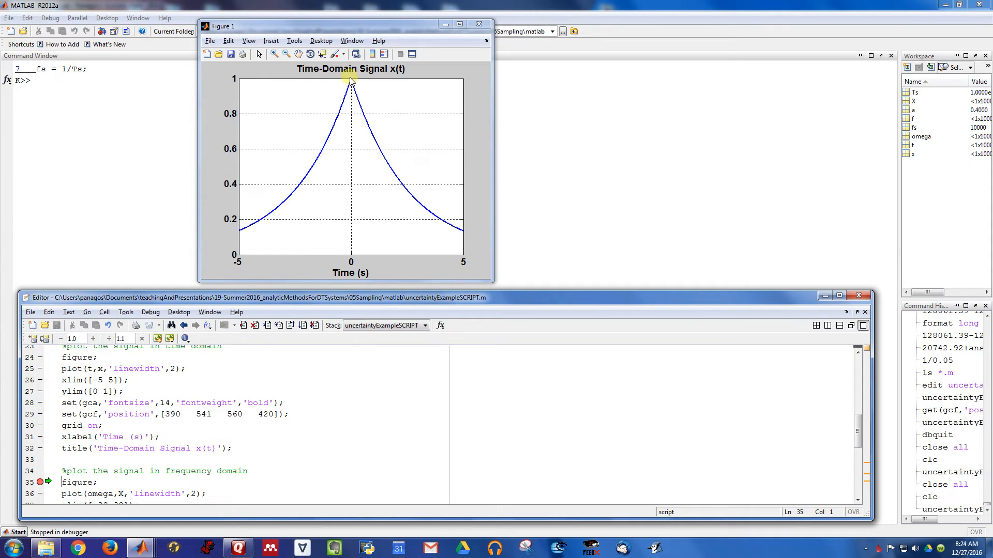
mouse_move(497, 252)
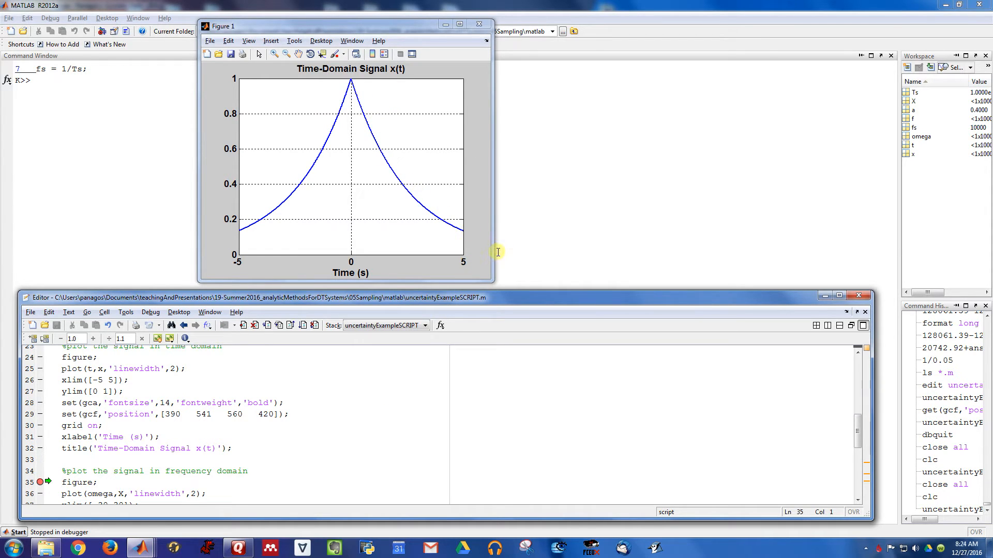
mouse_move(154, 497)
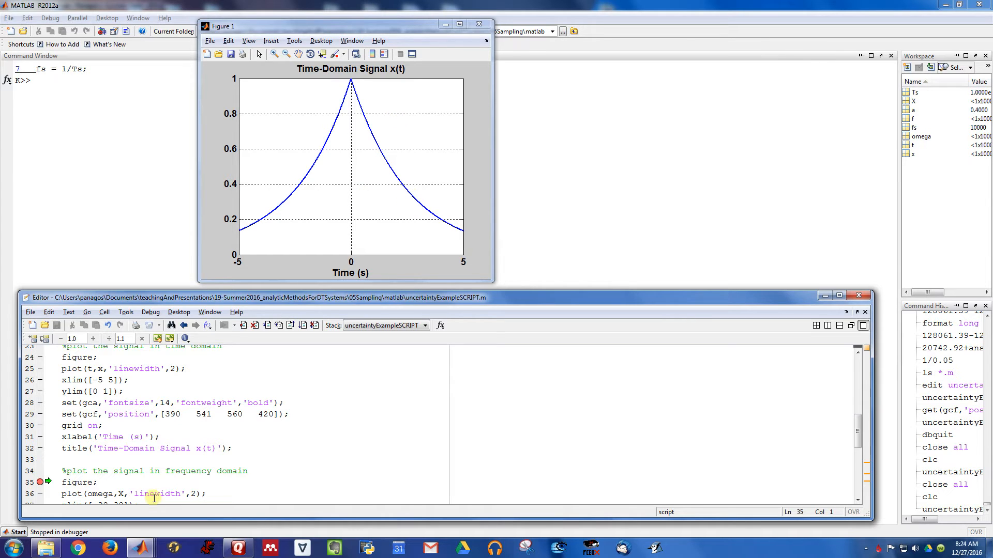
scroll("down", 3)
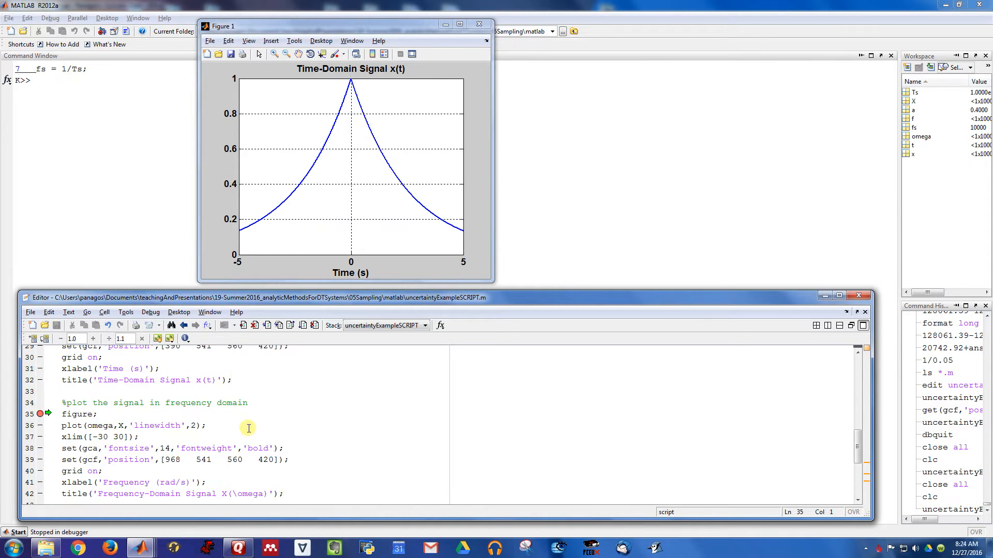
Scroll the editor down toward the frequency-domain plotting section
scroll("down", 3)
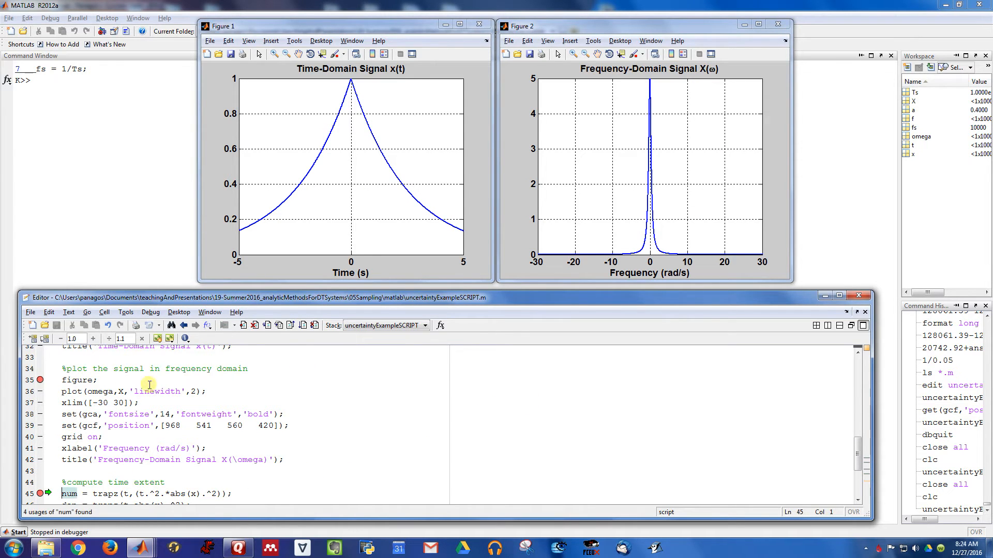
mouse_move(623, 195)
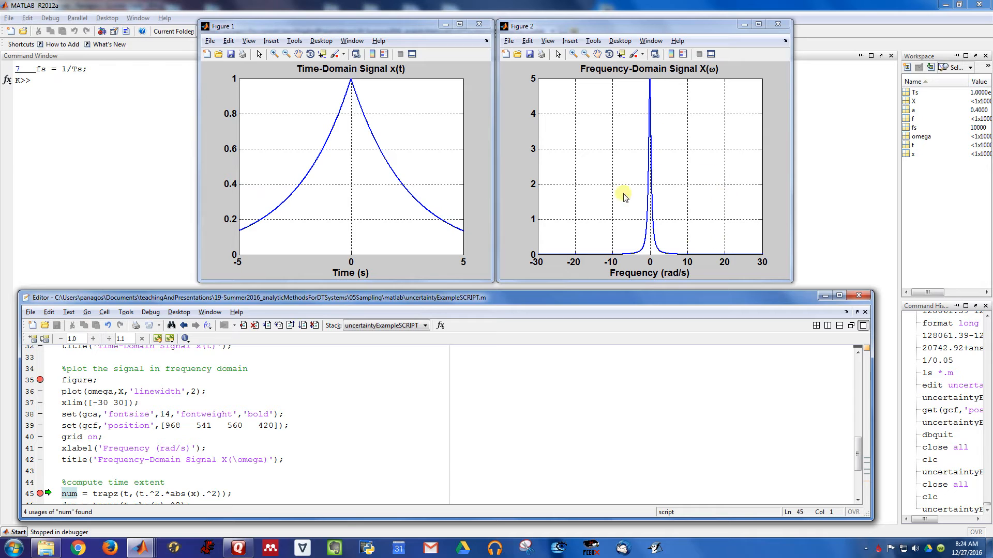
mouse_move(715, 239)
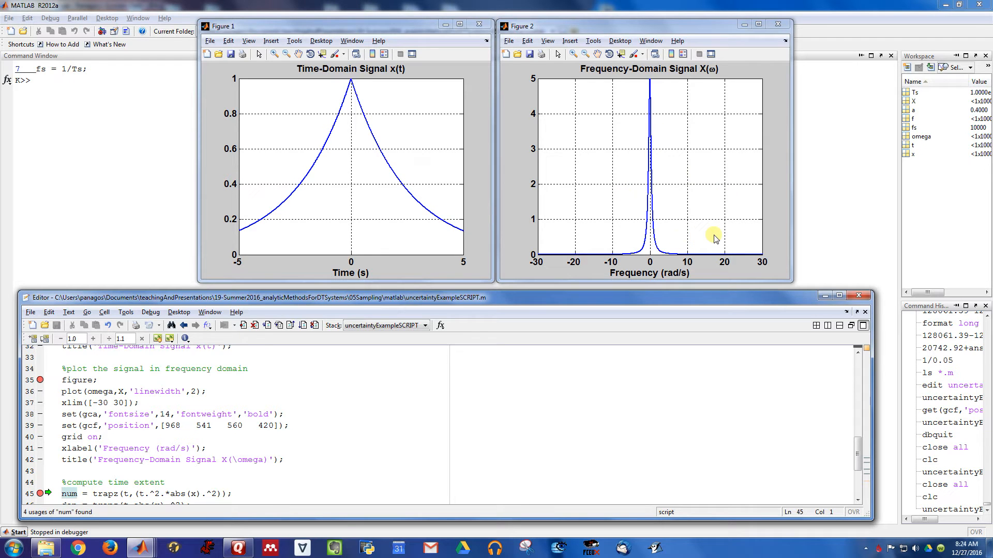
scroll("down", 3)
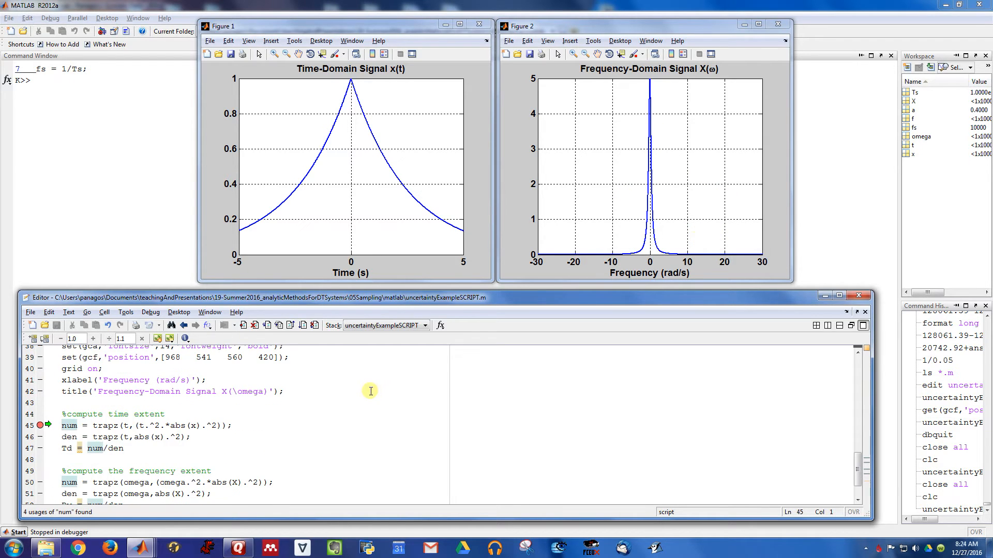
mouse_move(339, 409)
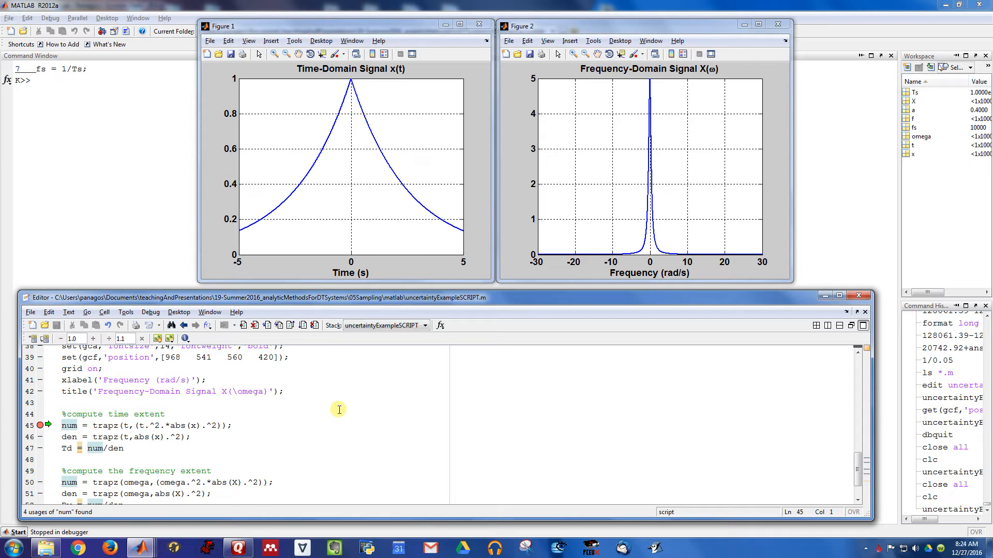
mouse_move(289, 428)
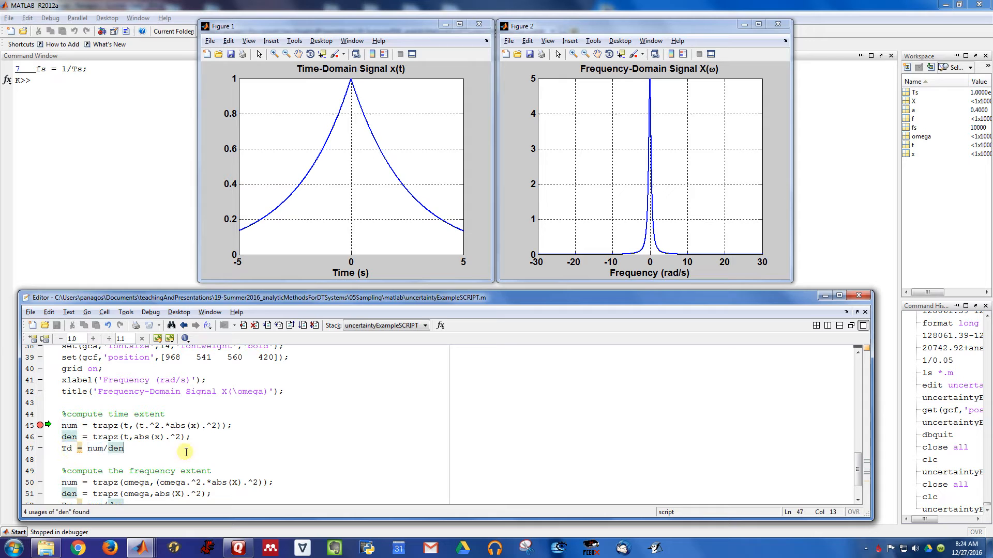
mouse_move(131, 441)
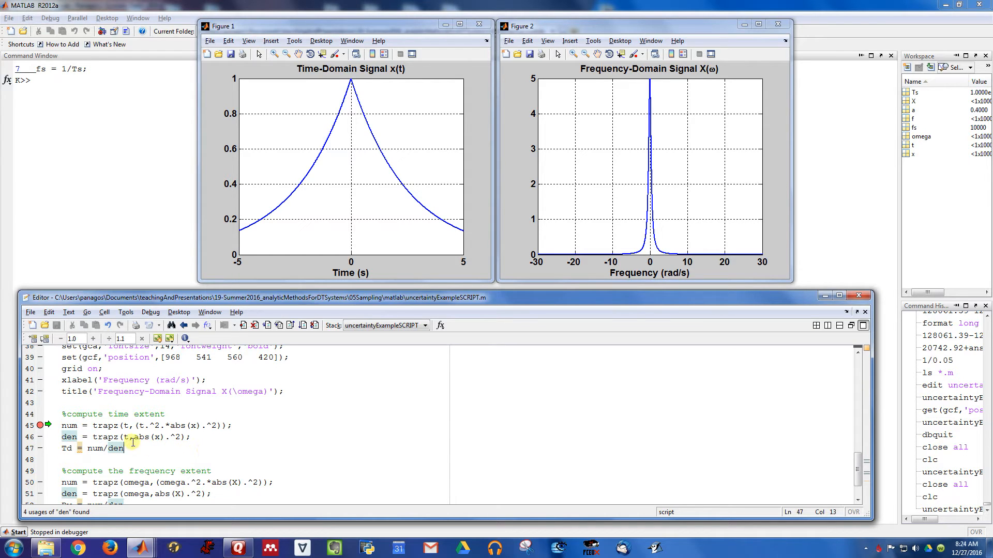
mouse_move(141, 425)
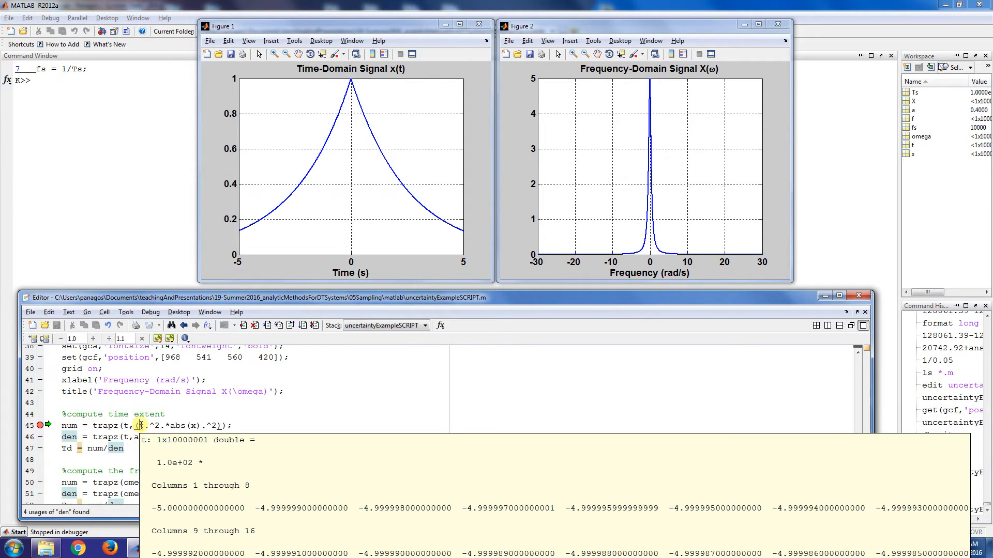
double_click(180, 425)
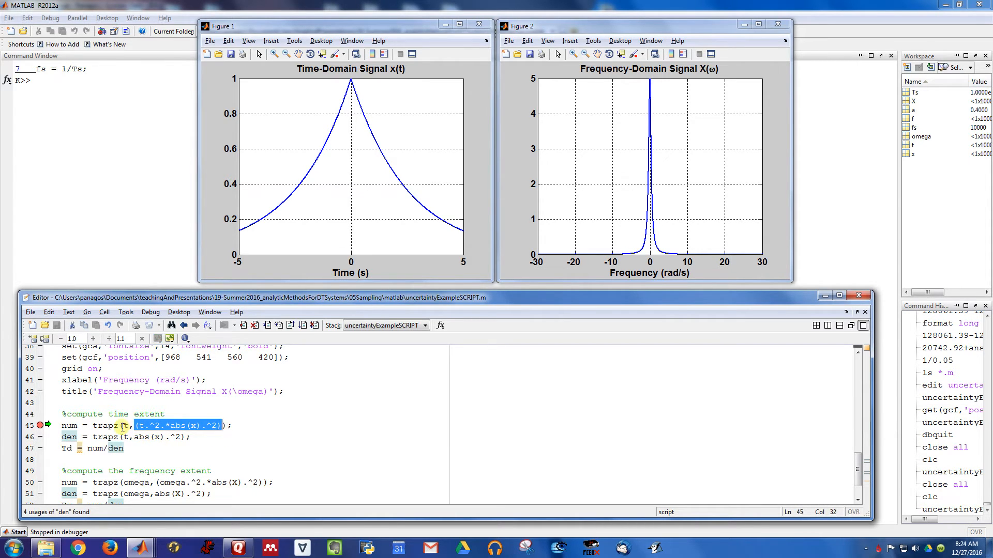
left_click(126, 425)
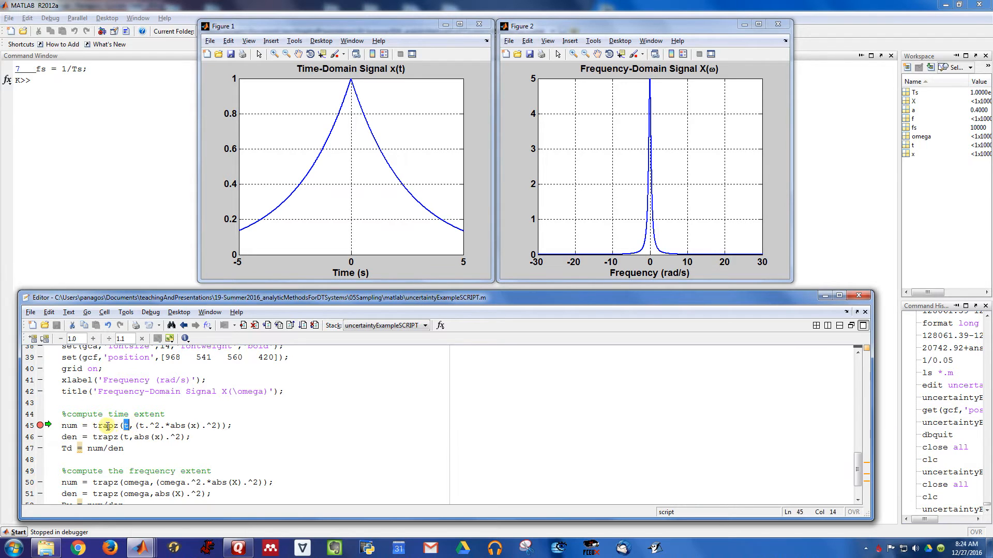
double_click(105, 425)
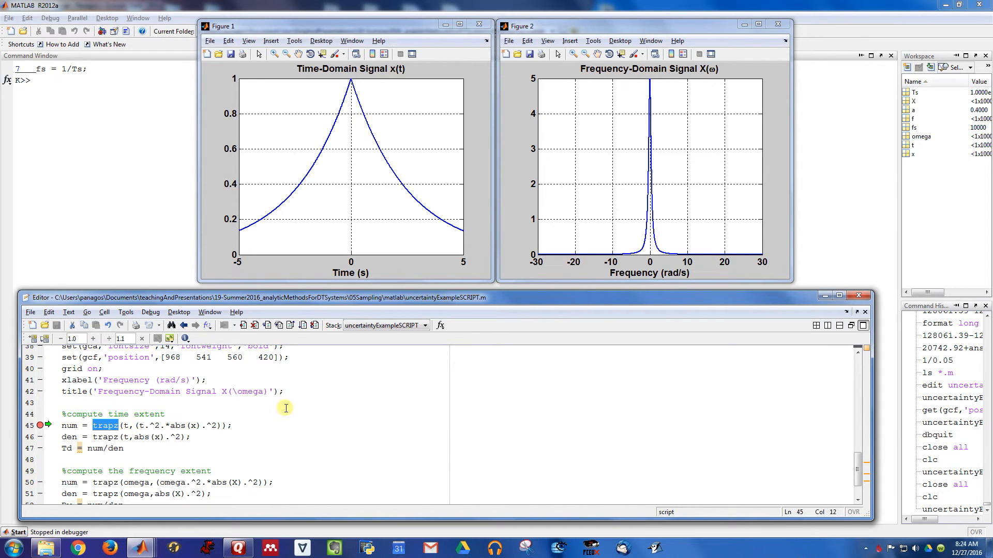
left_click(85, 425)
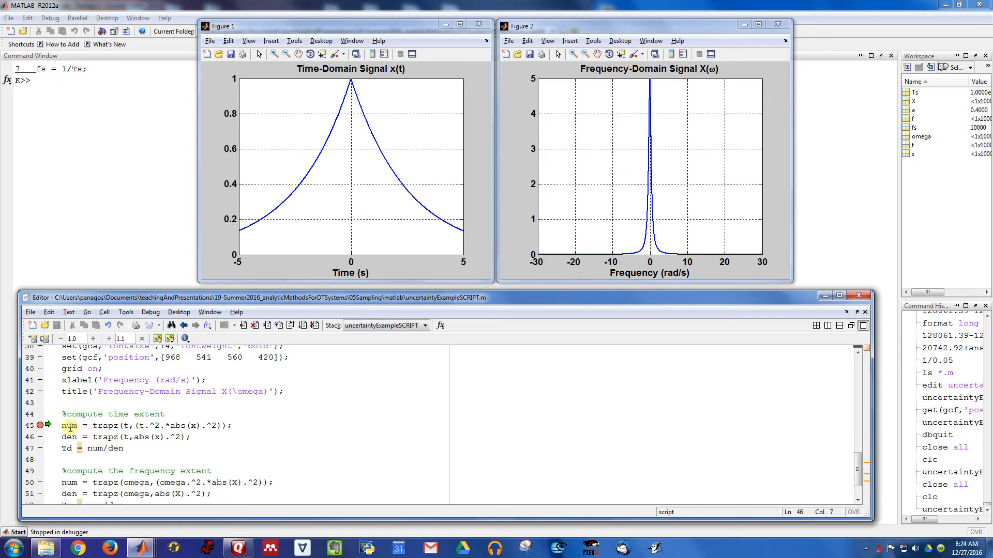
double_click(68, 436)
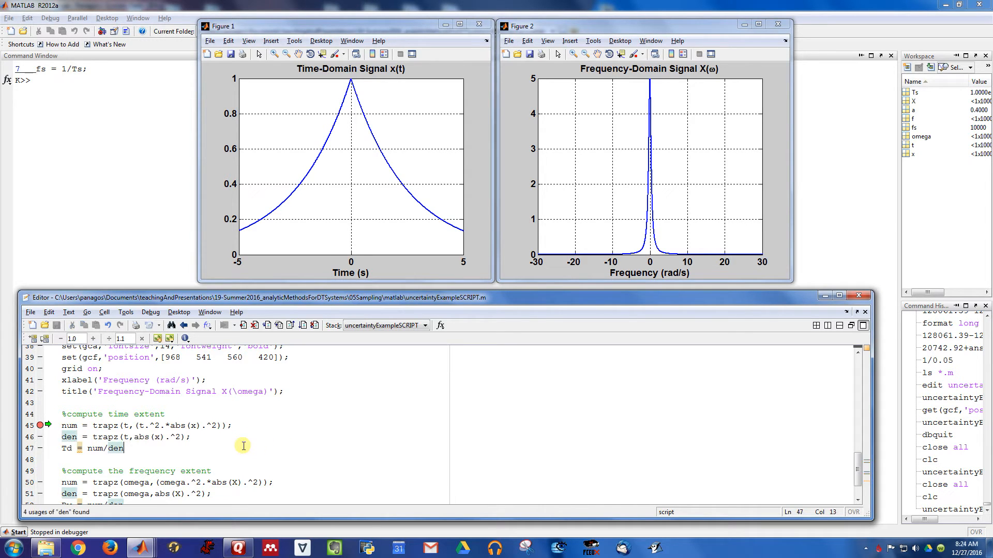
Step over the time-extent lines so Td ≈ 3.125 is printed
key("F10")
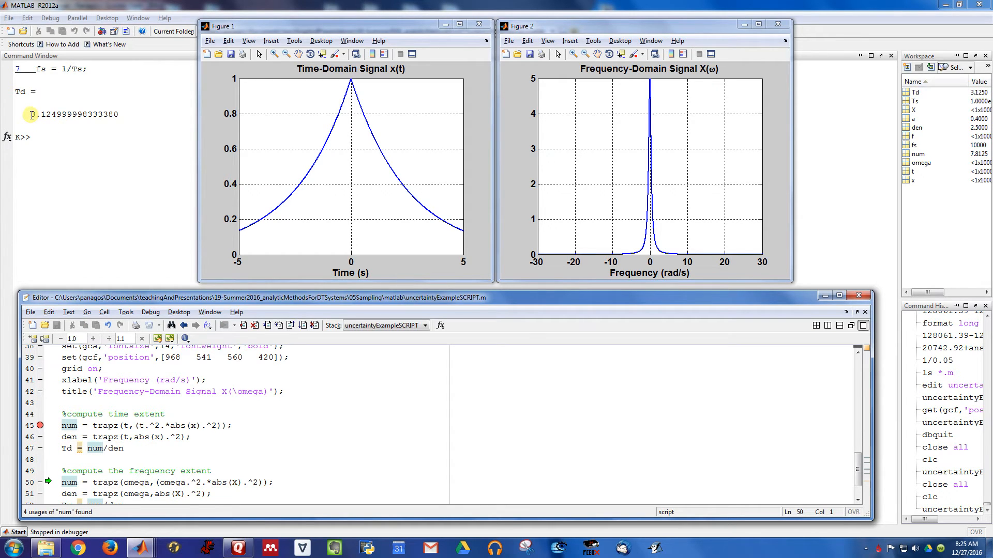
mouse_move(384, 224)
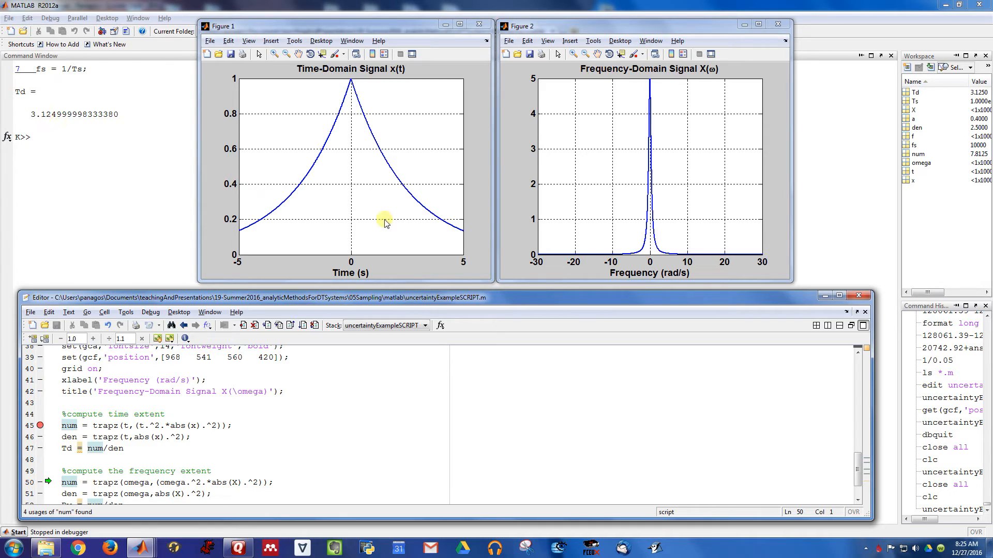
mouse_move(326, 175)
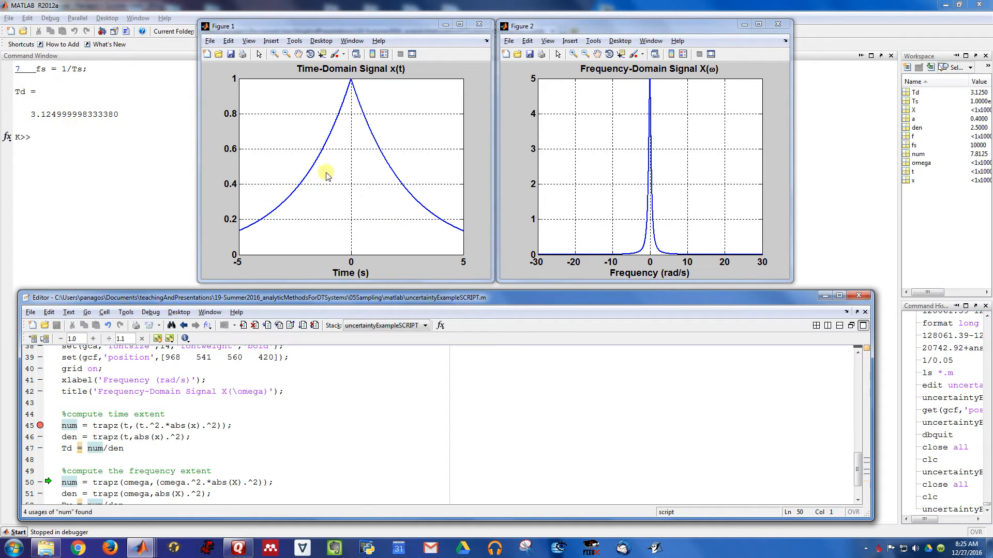
mouse_move(426, 235)
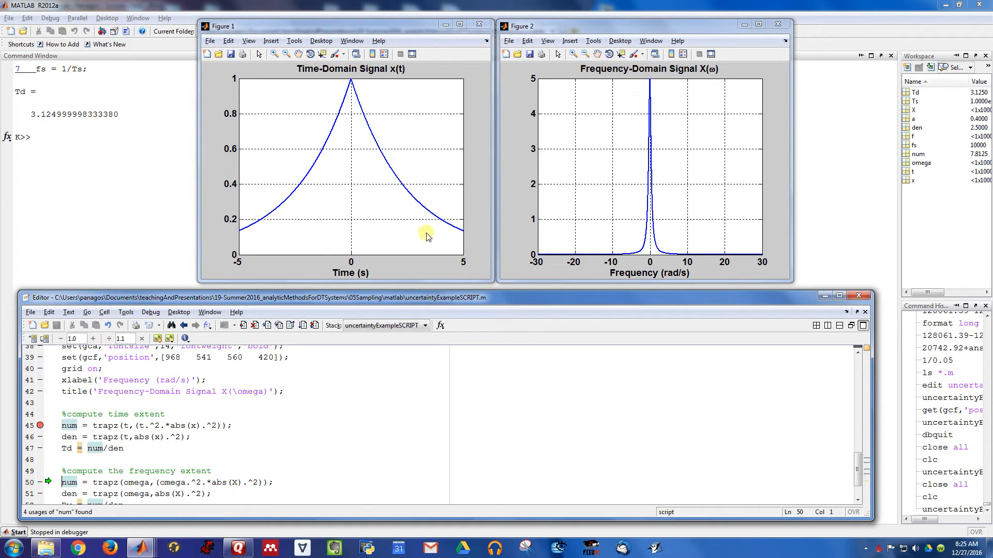
Step over the frequency-extent lines so Bw ≈ 0.16 is printed
scroll("down", 3)
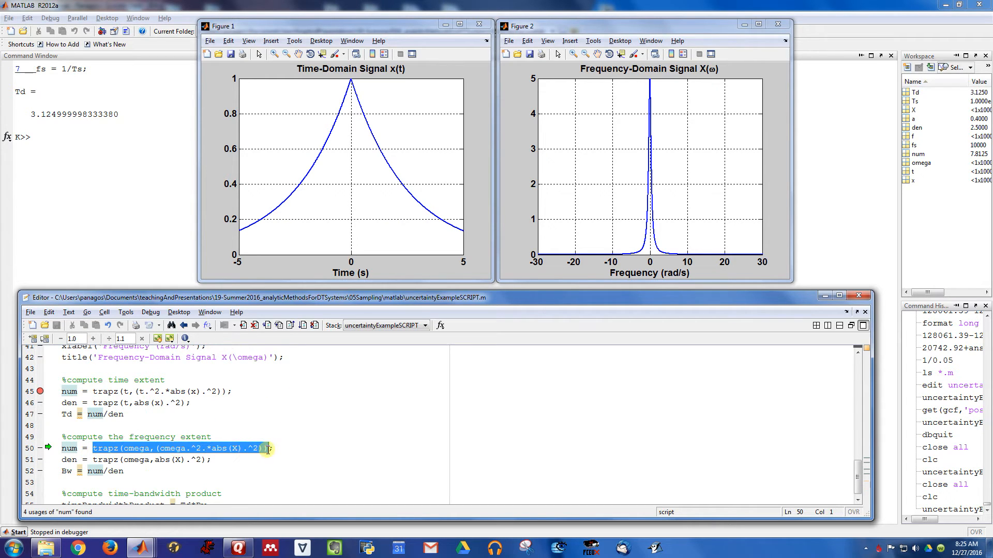
left_click(269, 448)
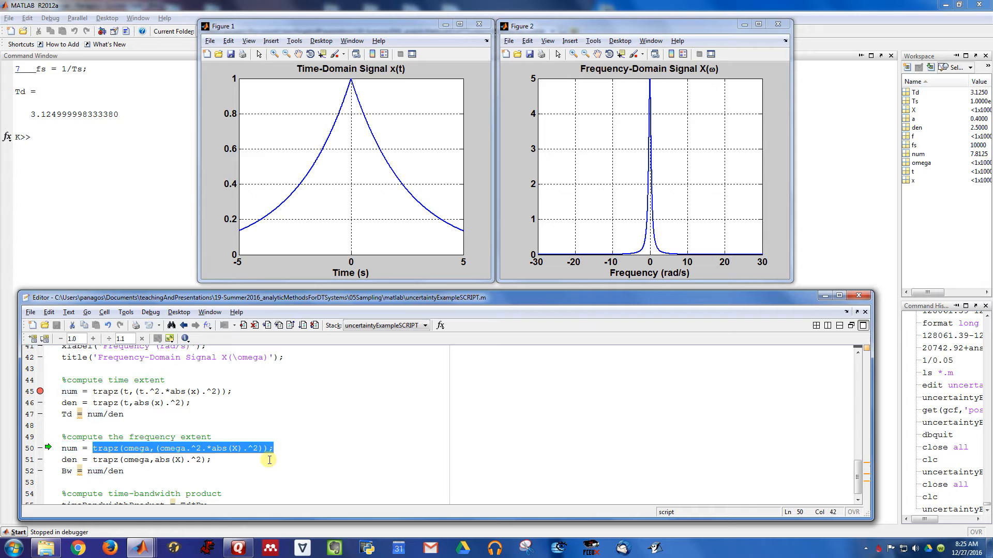
mouse_move(696, 117)
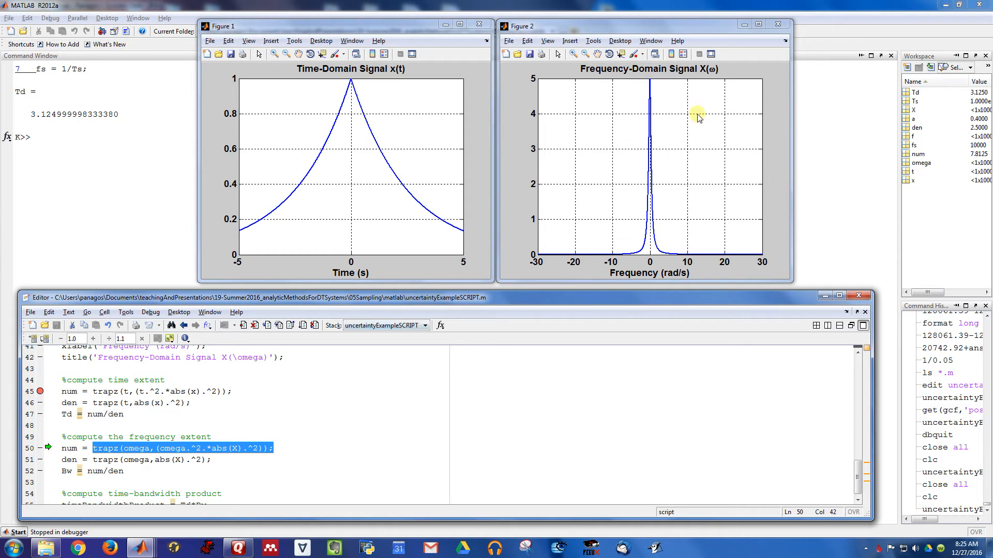
mouse_move(670, 229)
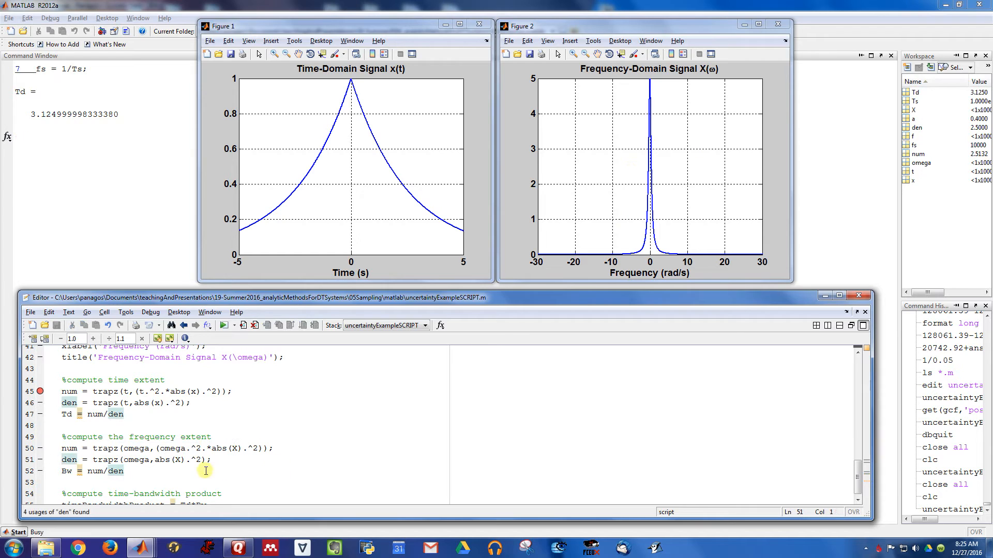
key("F10")
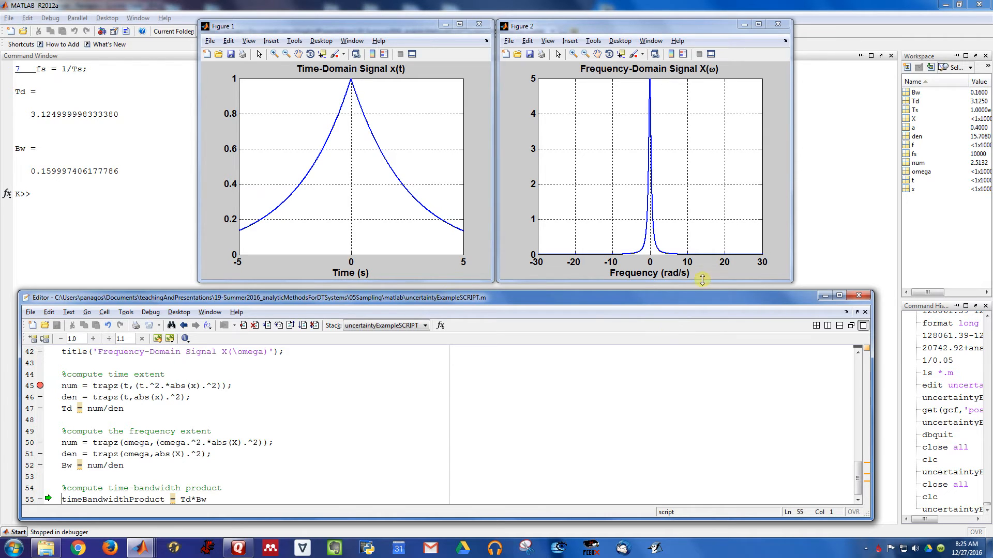
mouse_move(636, 287)
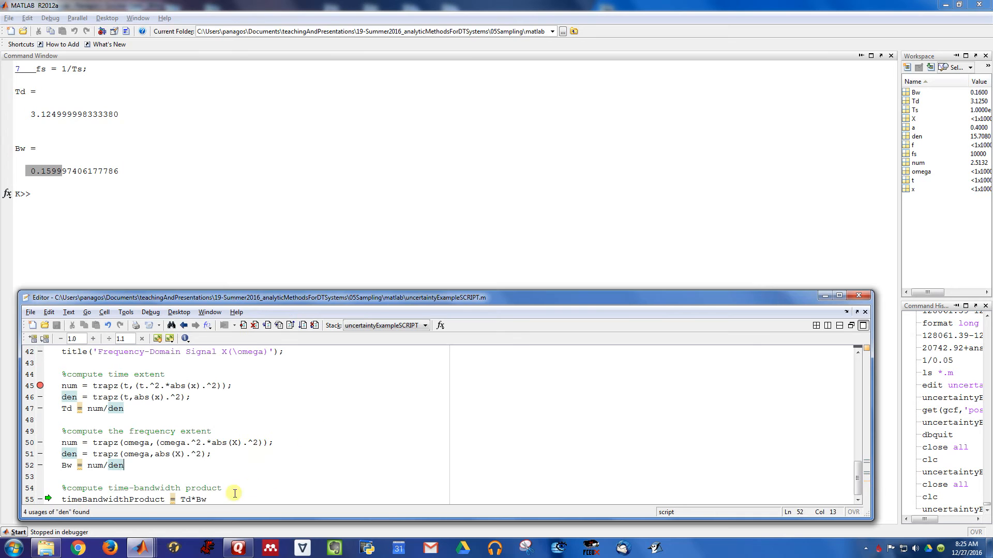
mouse_move(269, 475)
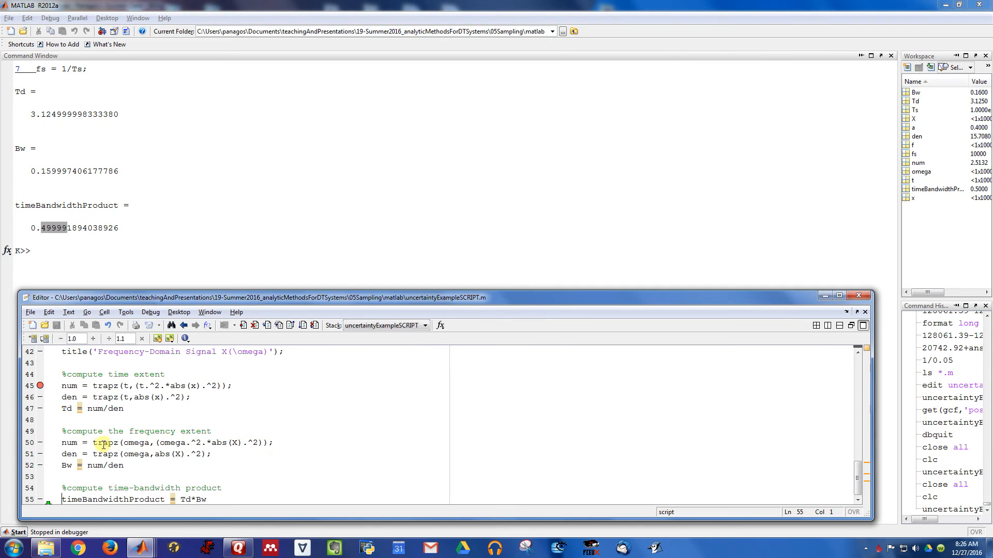
Scroll through the script while inspecting the time-bandwidth product of about 0.5
scroll("up", 3)
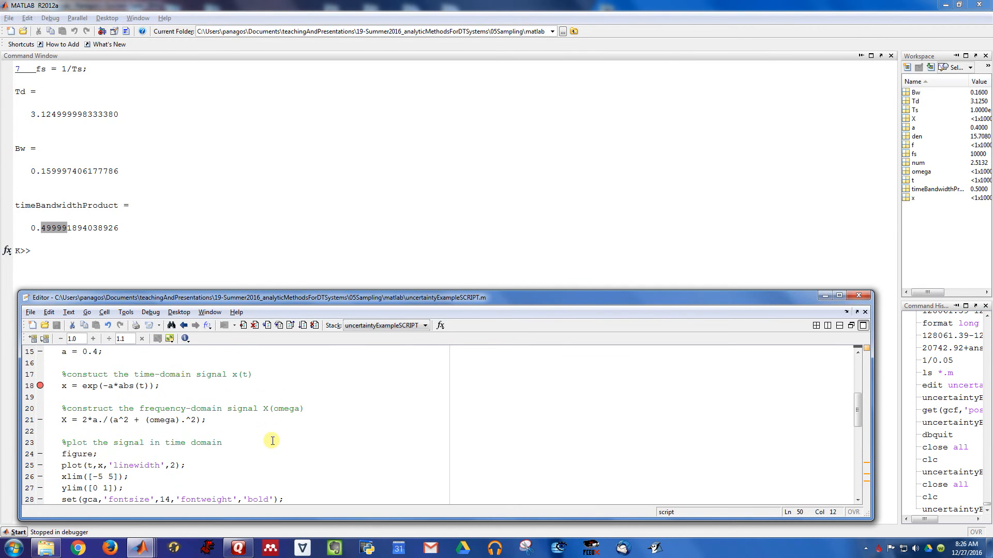
scroll("up", 3)
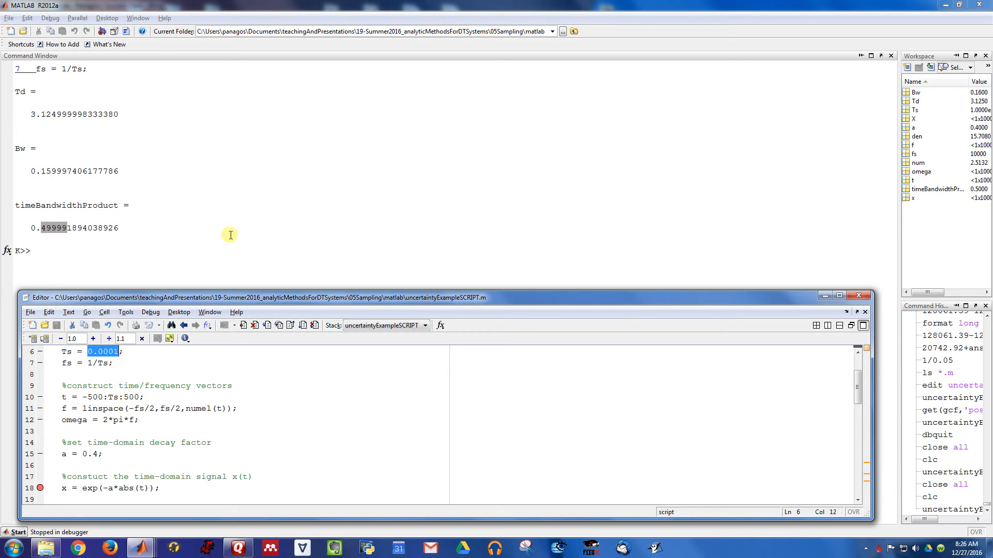
mouse_move(72, 229)
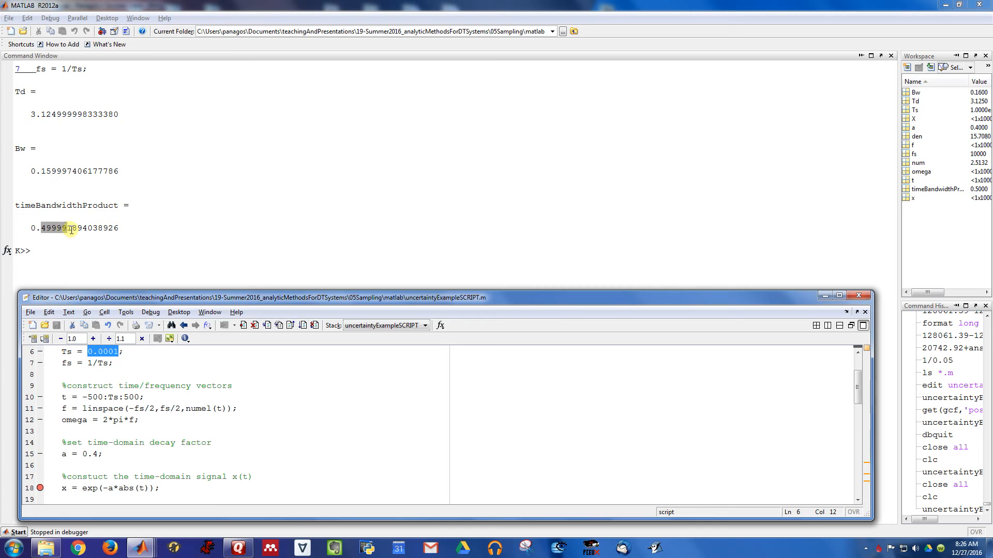
scroll("down", 3)
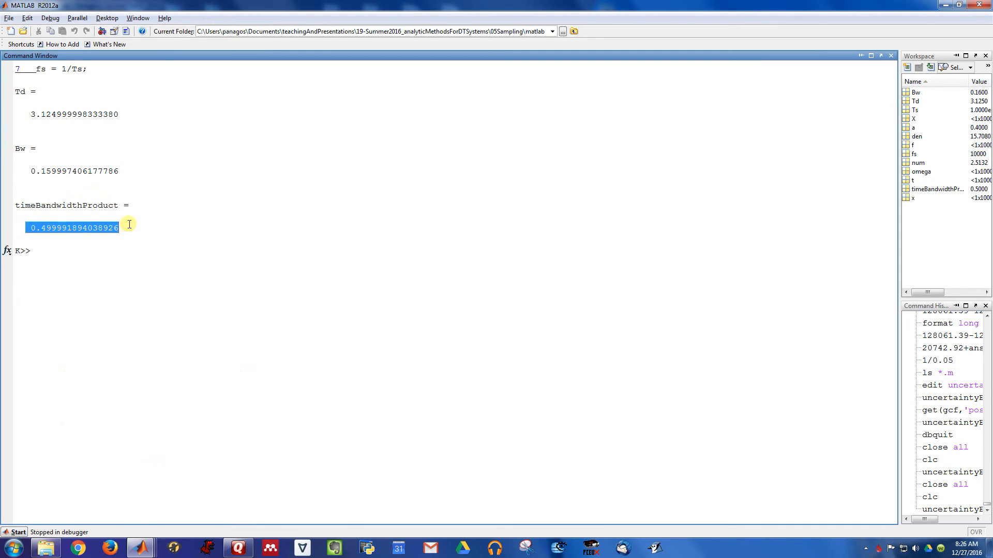
mouse_move(204, 252)
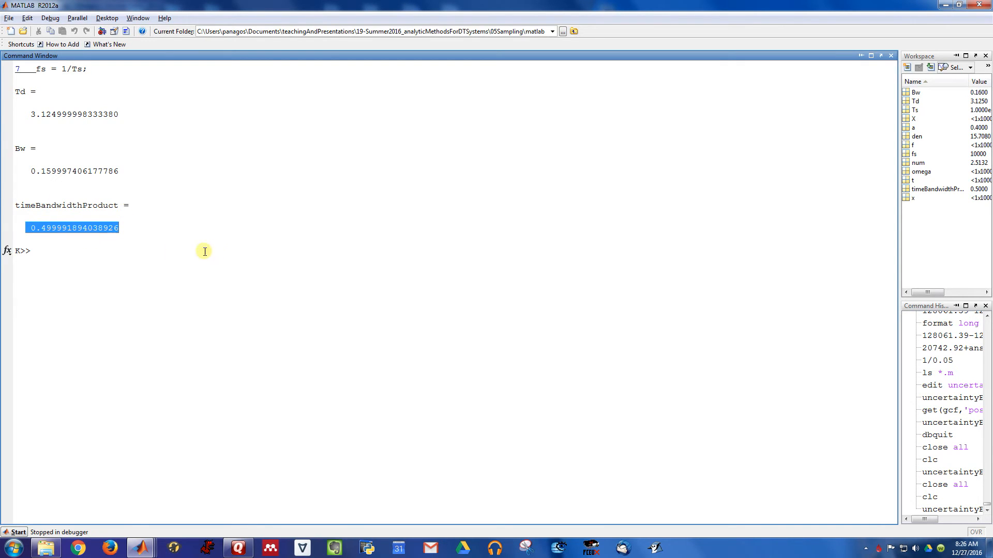
mouse_move(172, 261)
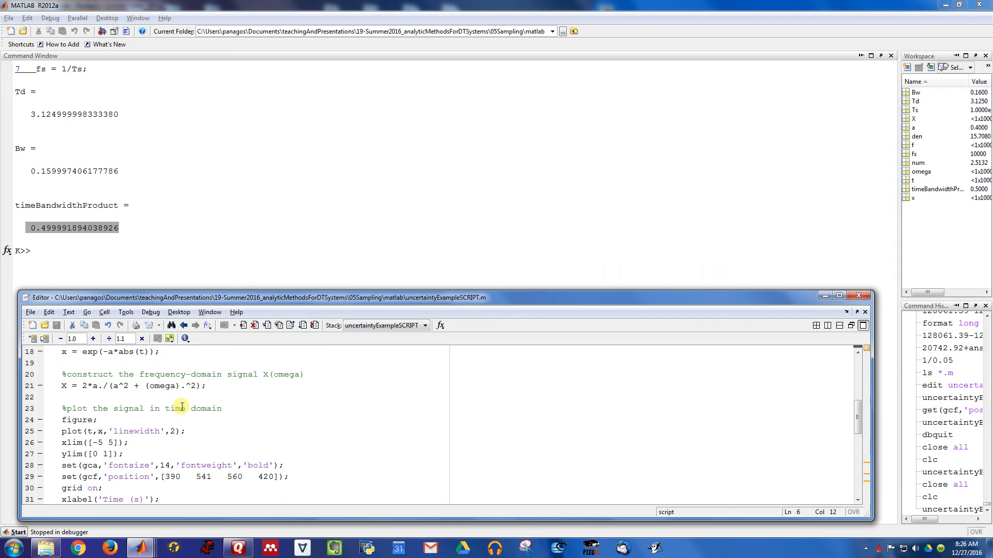
scroll("up", 3)
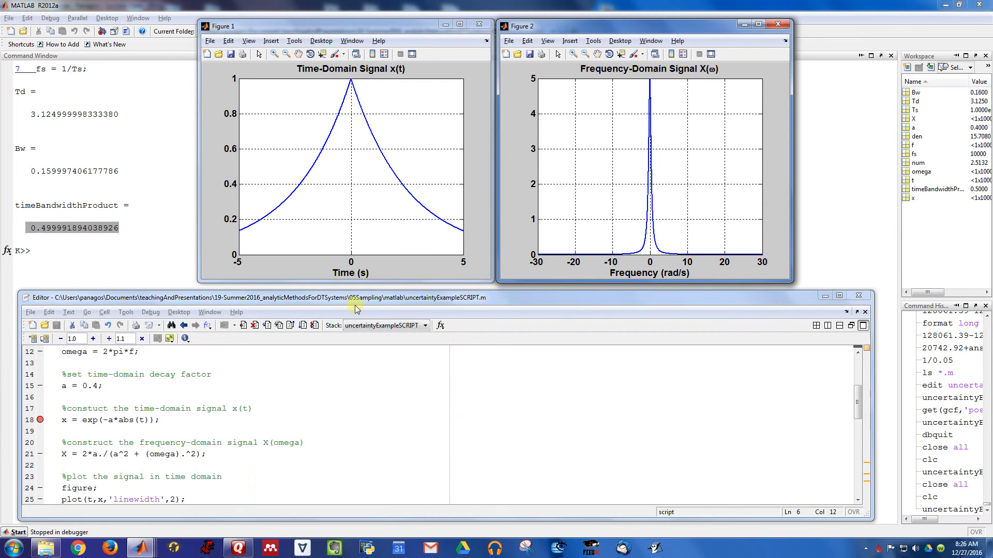
mouse_move(257, 235)
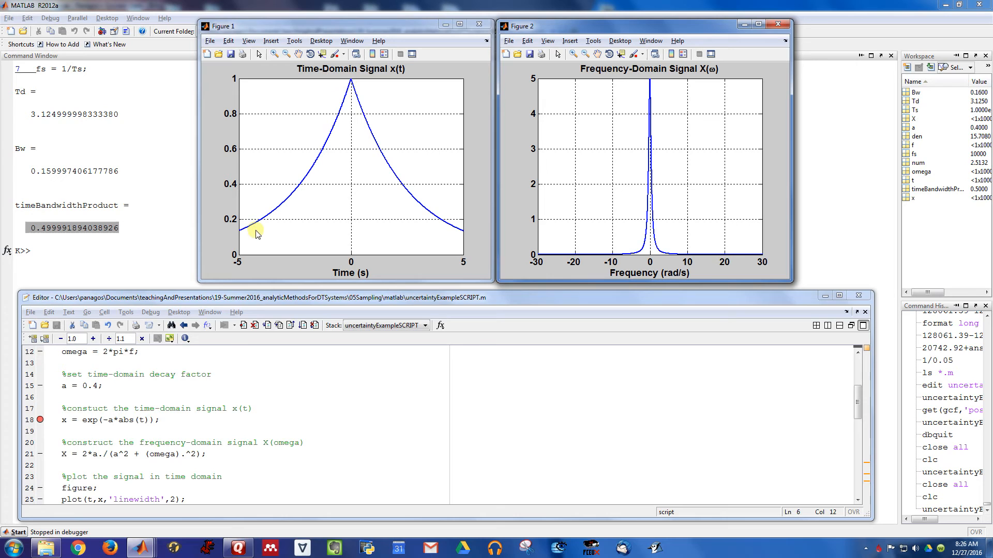
mouse_move(497, 273)
type("1")
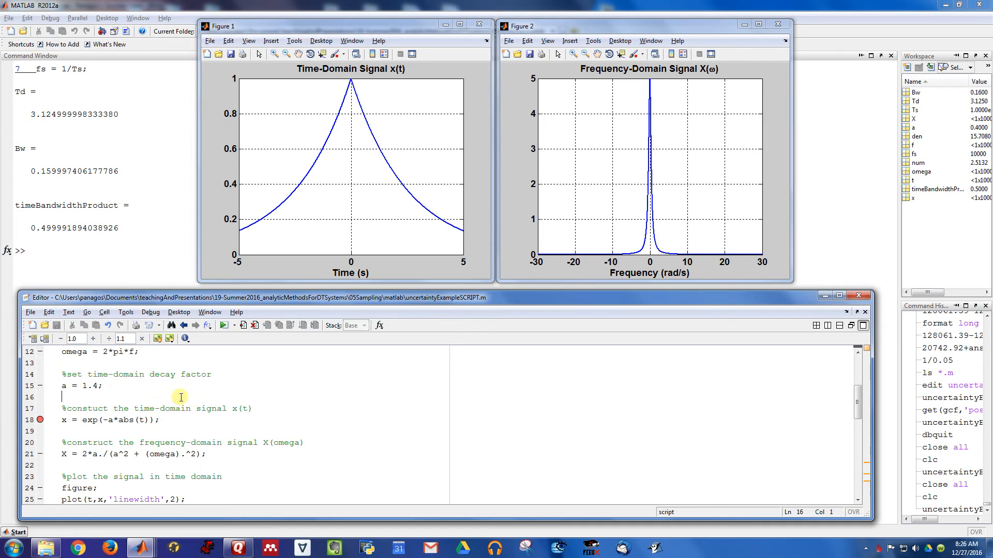
Continue from line 45 and step over line 55, printing Td ≈ 0.255, Bw ≈ 1.96 and product ≈ 0.5
scroll("down", 3)
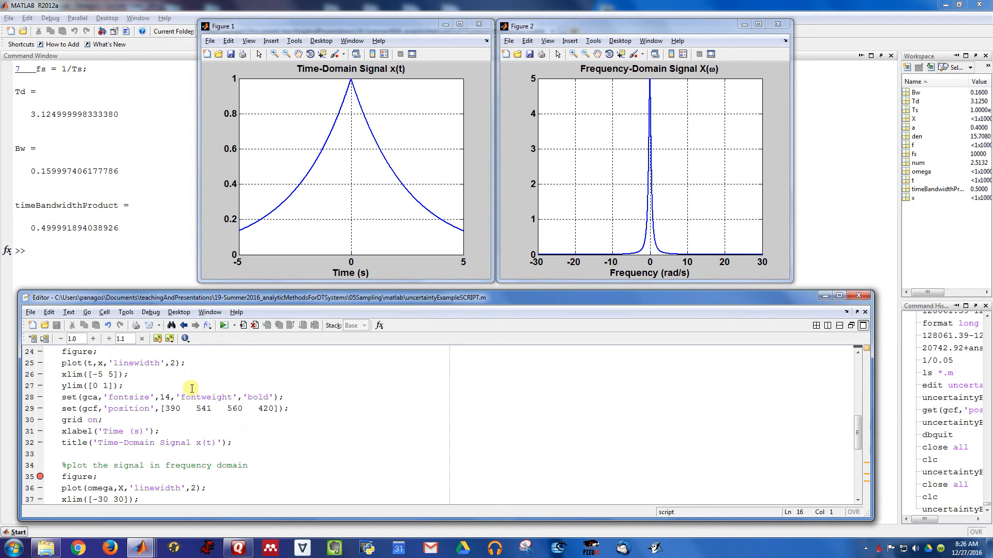
scroll("down", 3)
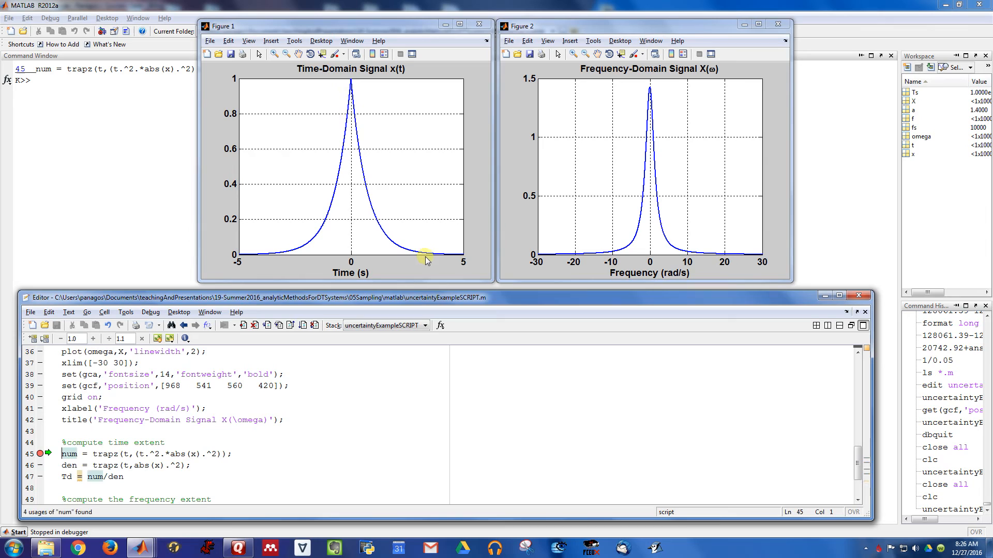
mouse_move(387, 250)
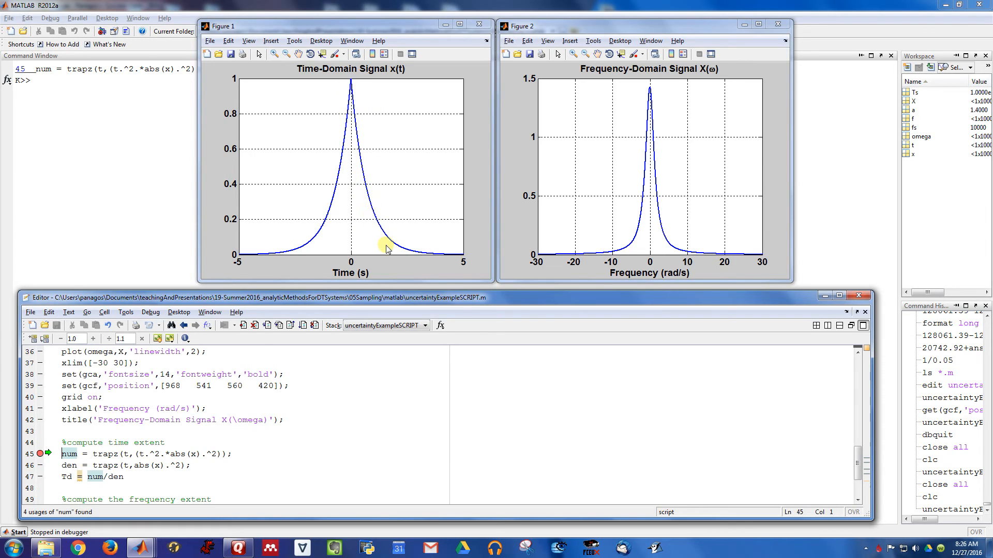
mouse_move(388, 259)
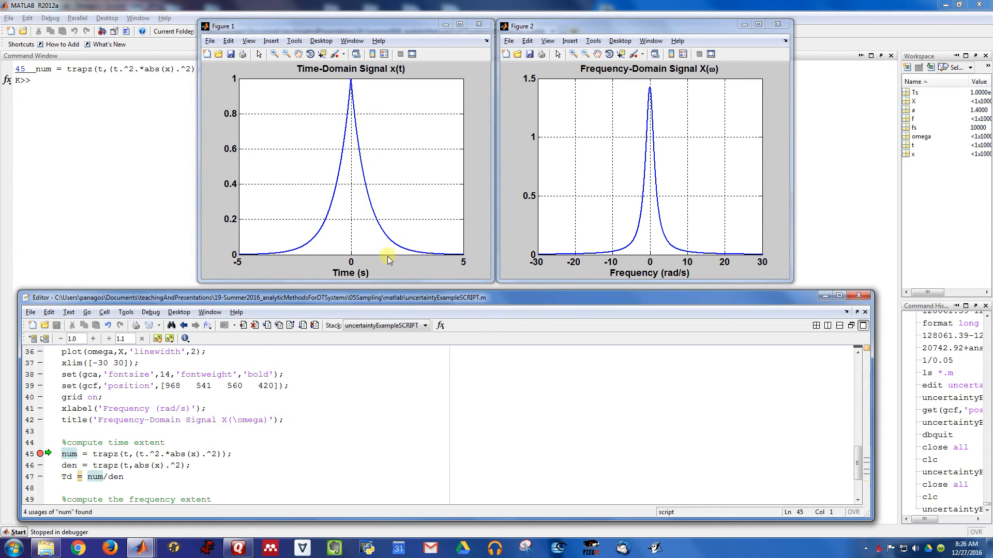
mouse_move(653, 256)
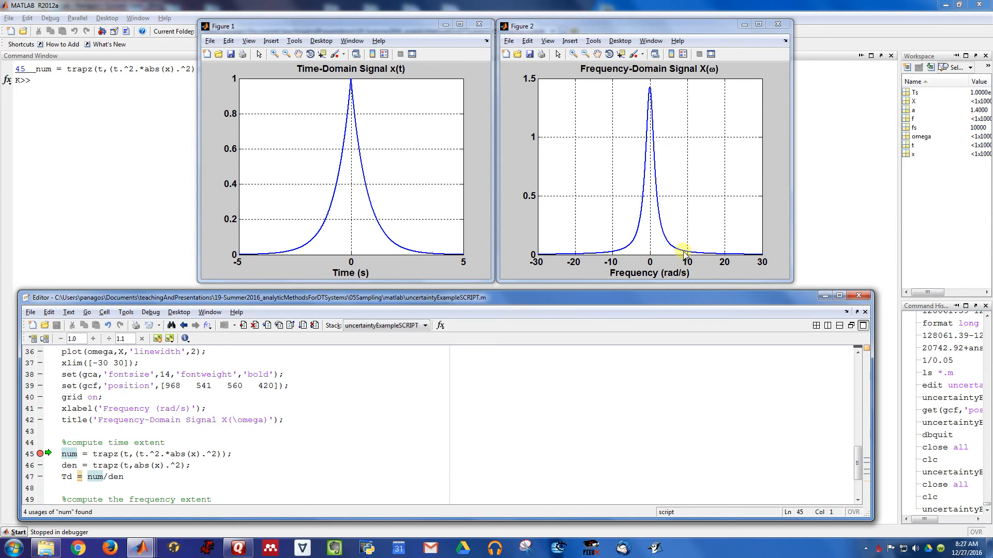
left_click(240, 325)
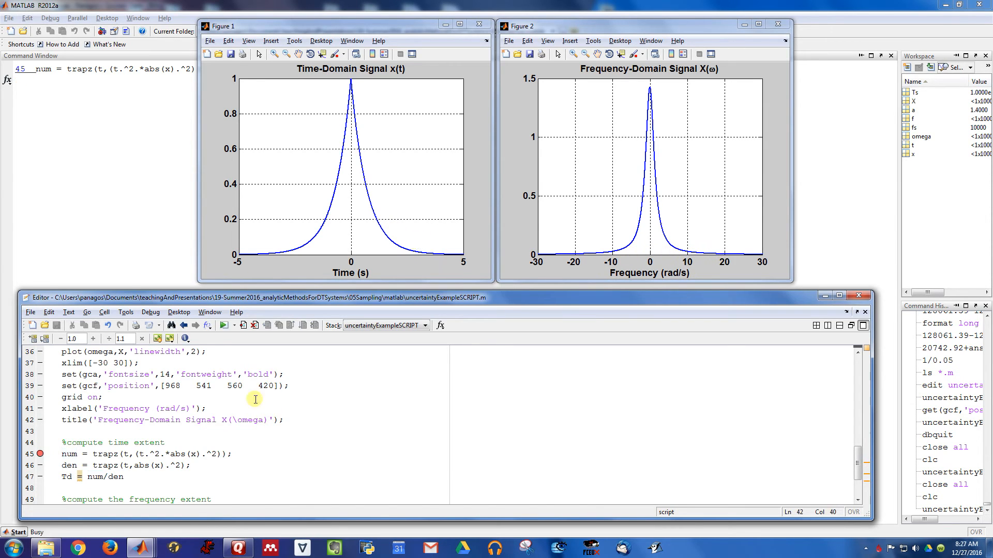
key("F10")
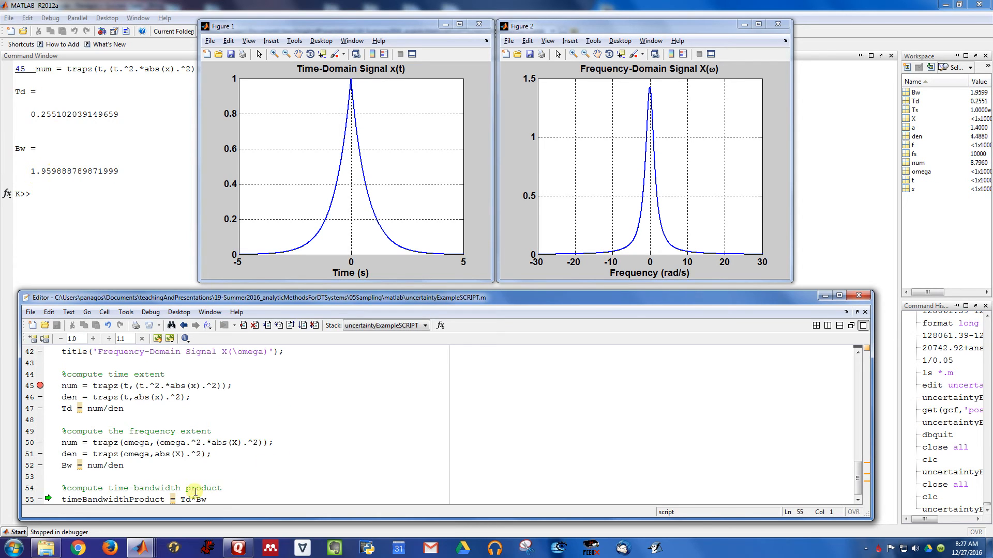
key("F10")
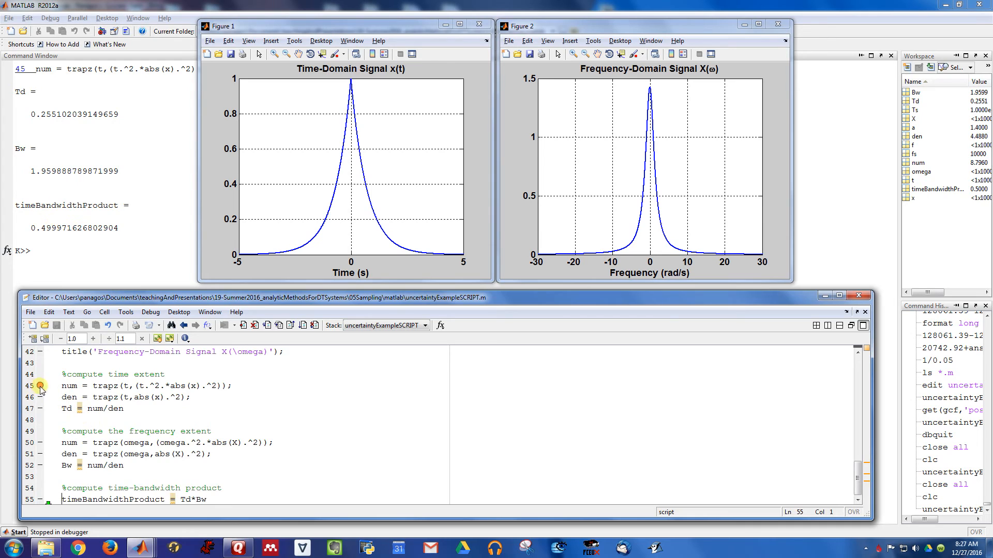
Run the full script with decay factor 5, redrawing both plots and printing the product
scroll("up", 3)
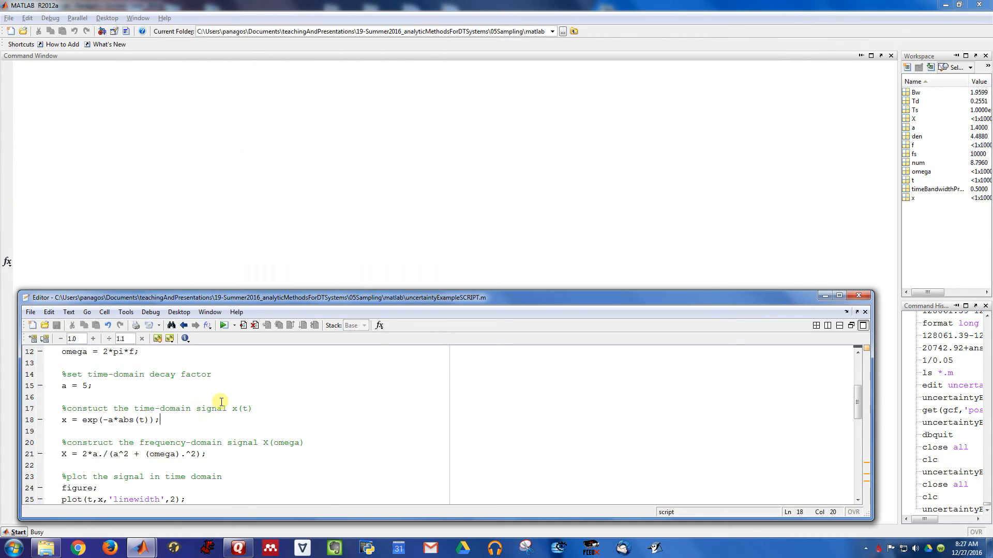
left_click(224, 325)
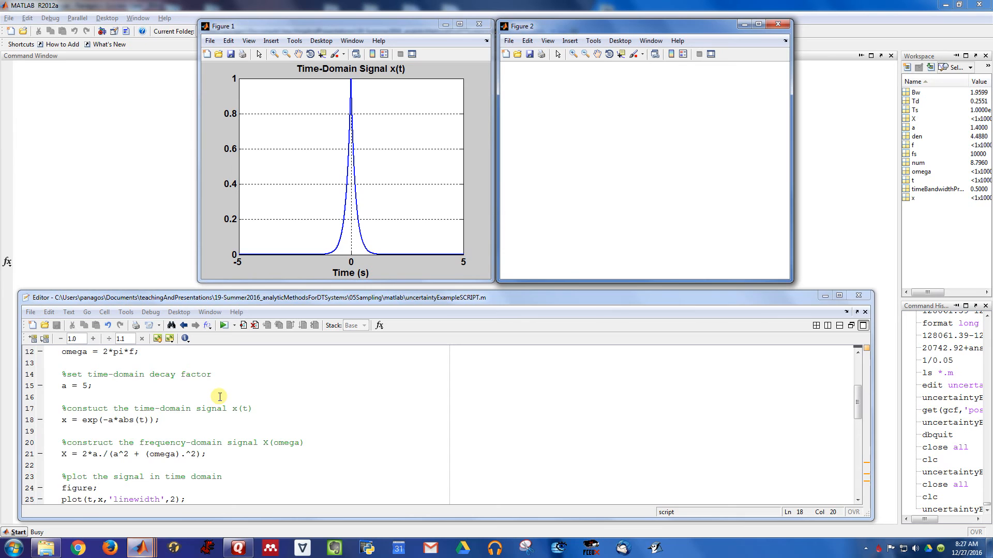
left_click(224, 324)
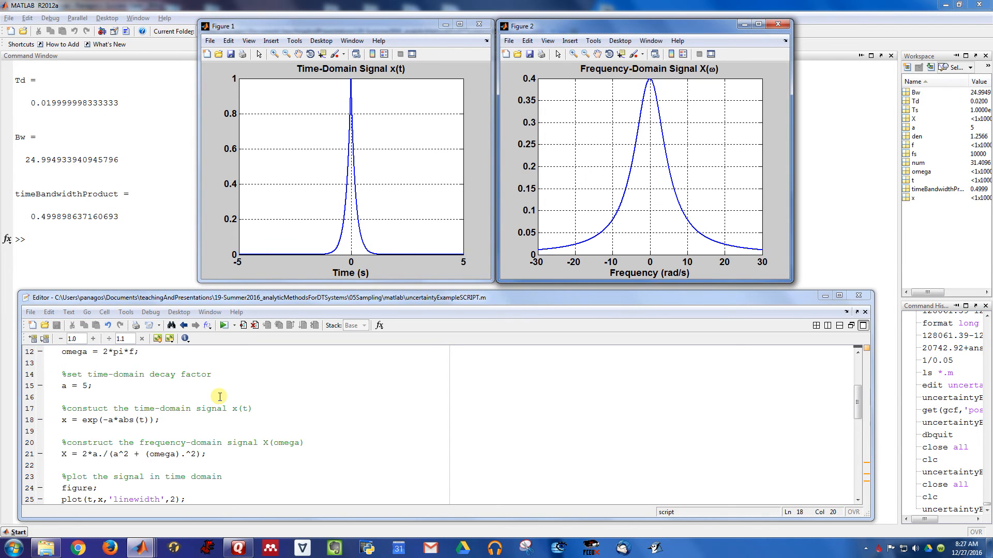
mouse_move(21, 159)
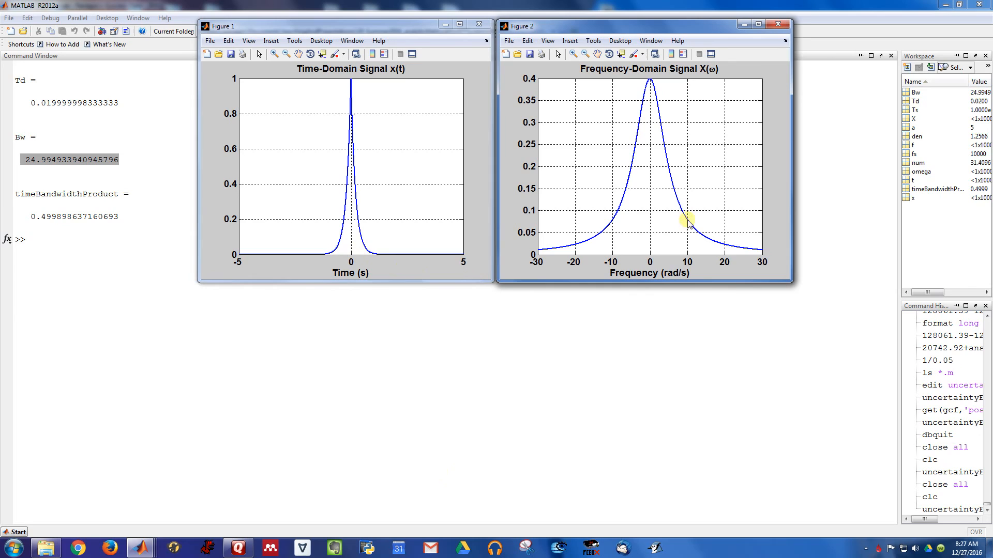
mouse_move(293, 229)
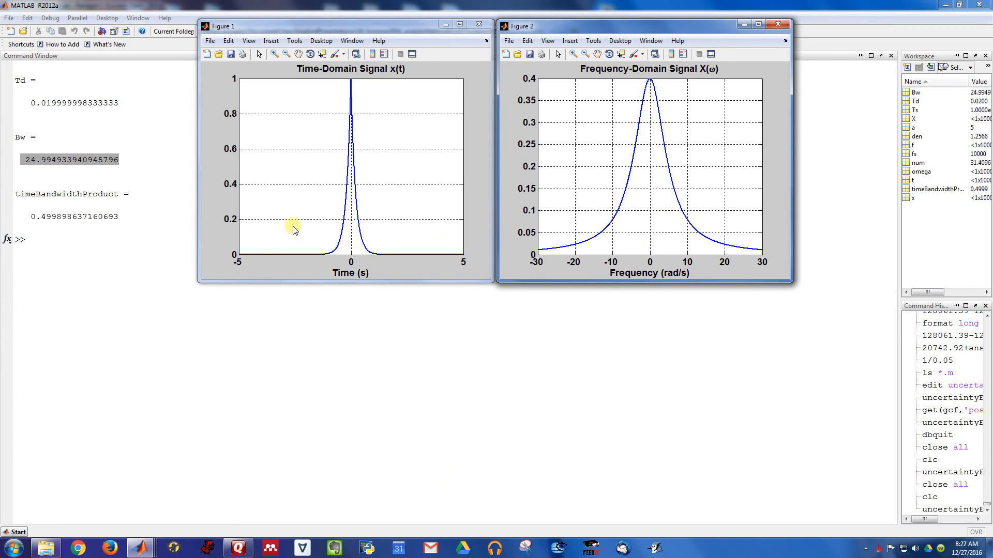
mouse_move(286, 227)
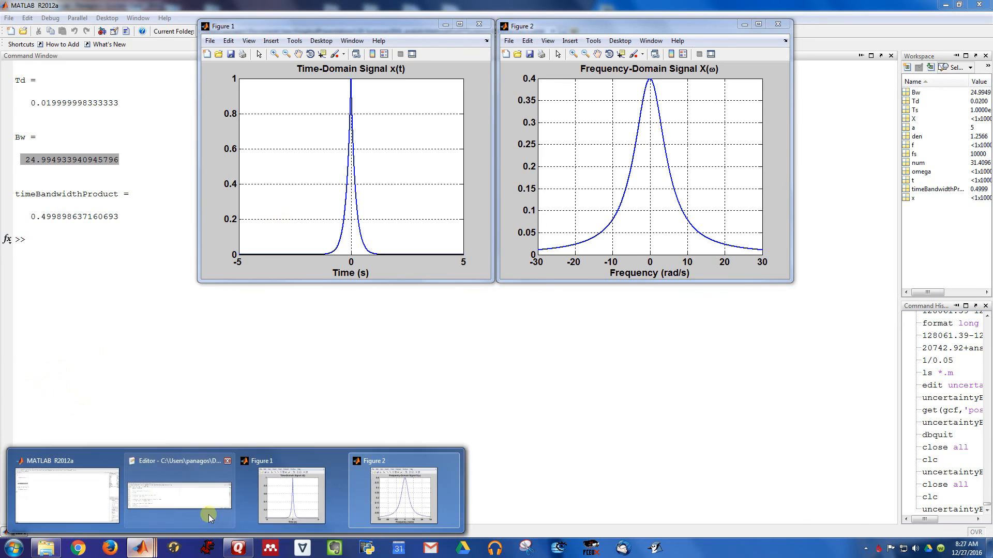
Set the decay factor to 10 in the editor and rerun the script
left_click(179, 495)
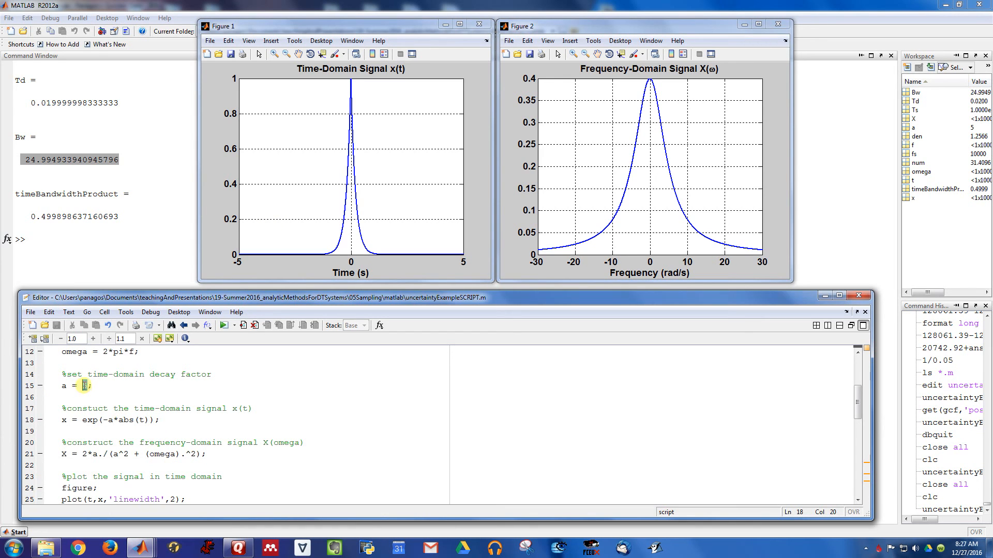
type("10")
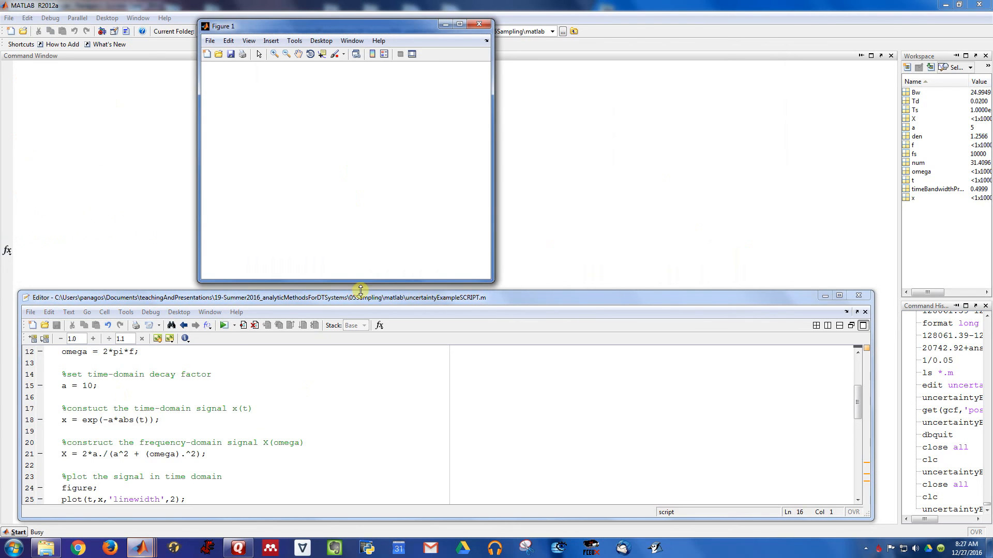
left_click(224, 325)
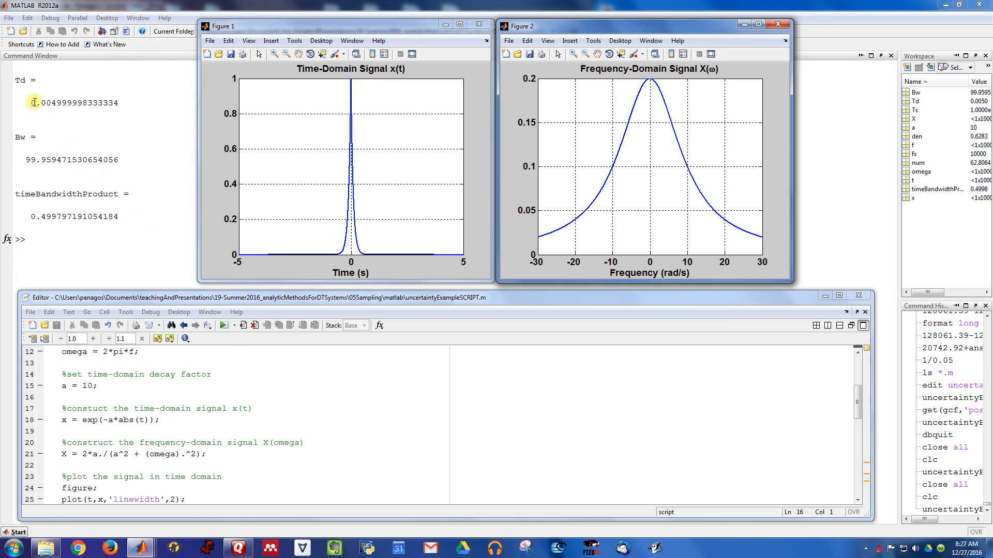
mouse_move(27, 159)
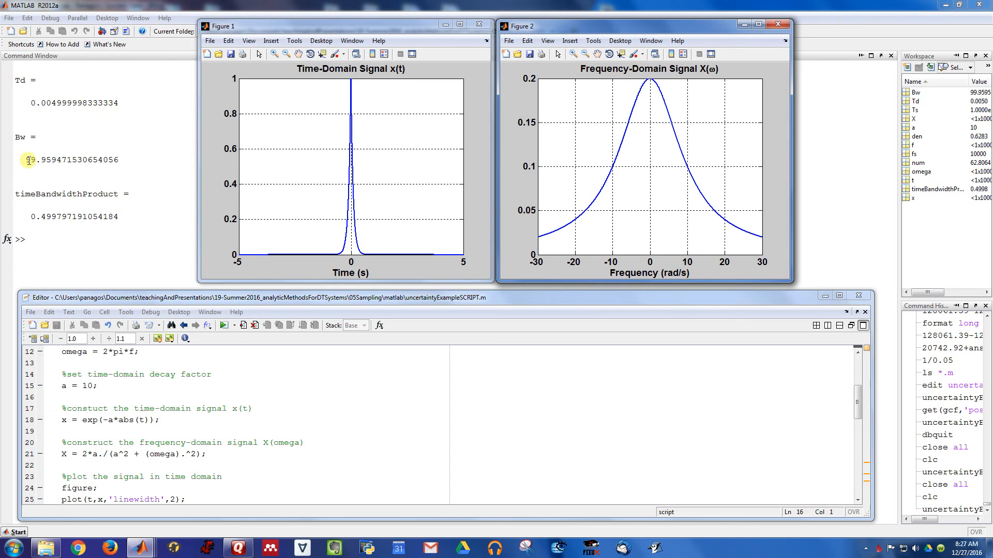
mouse_move(58, 223)
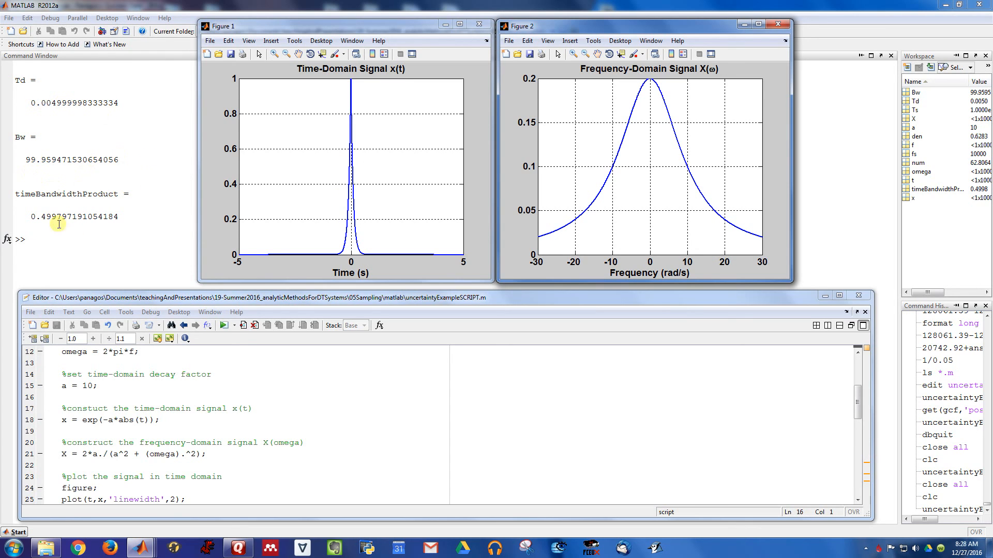
mouse_move(433, 392)
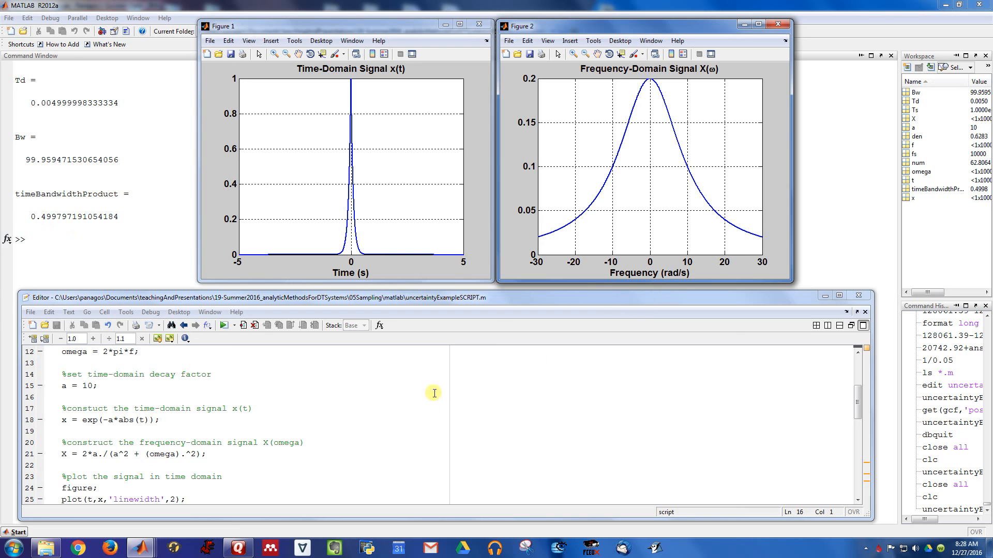
mouse_move(427, 427)
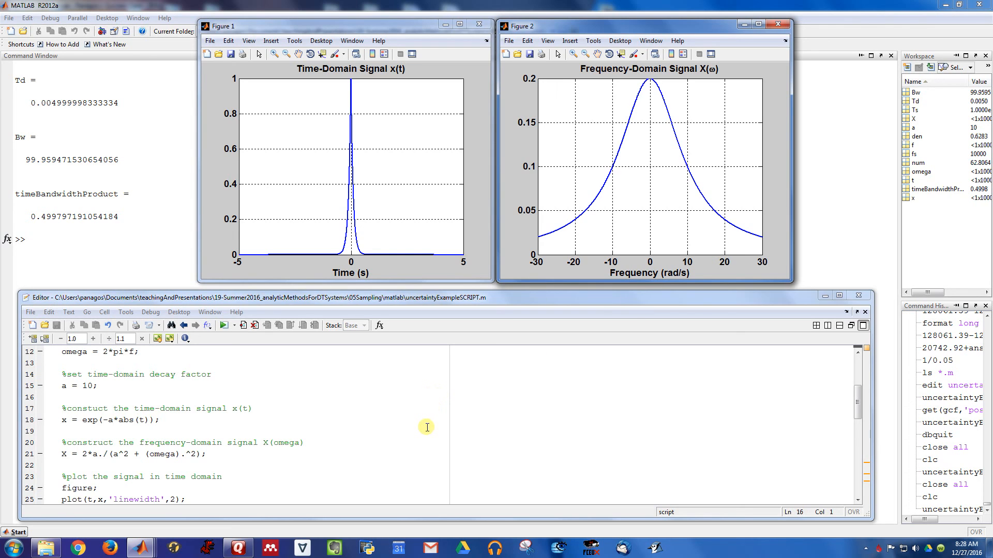
scroll("up", 3)
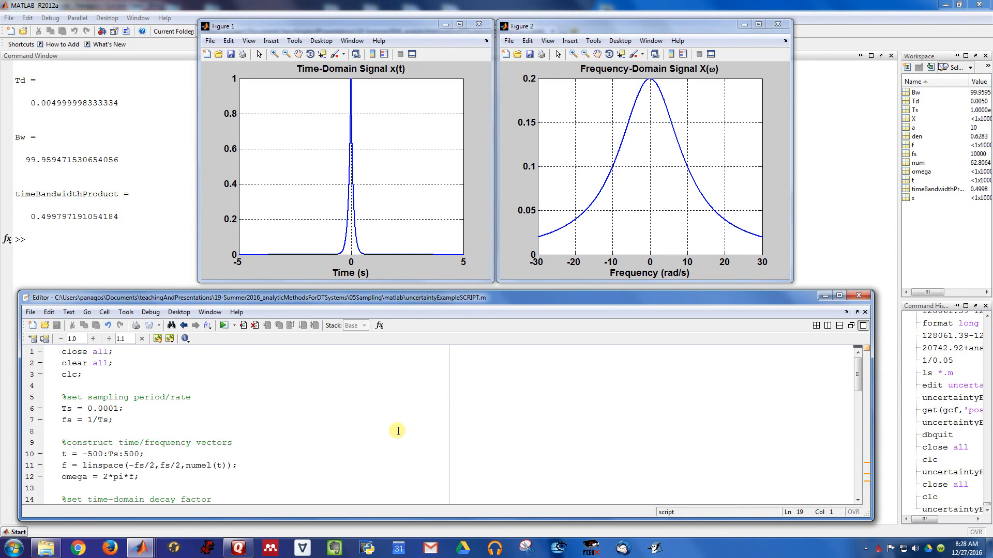
mouse_move(359, 369)
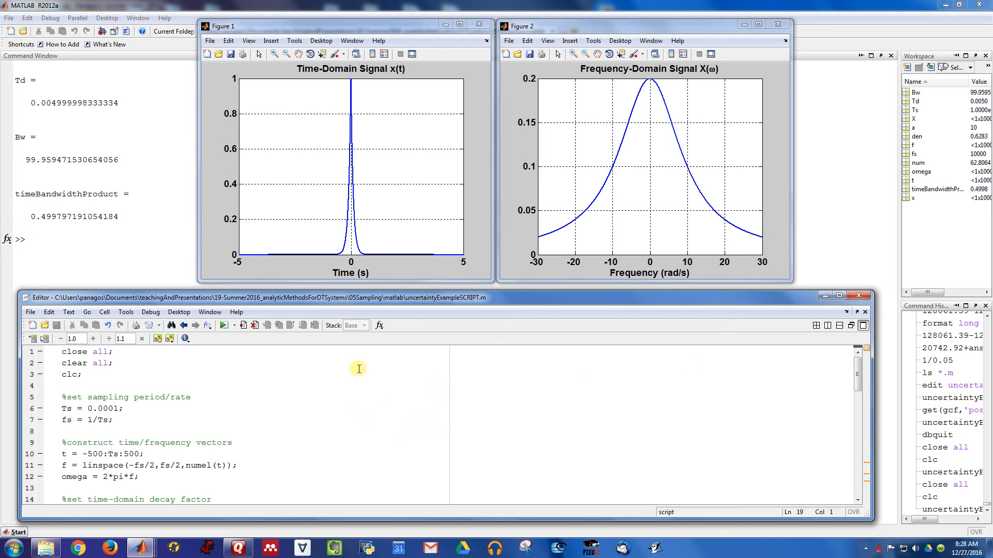
mouse_move(346, 405)
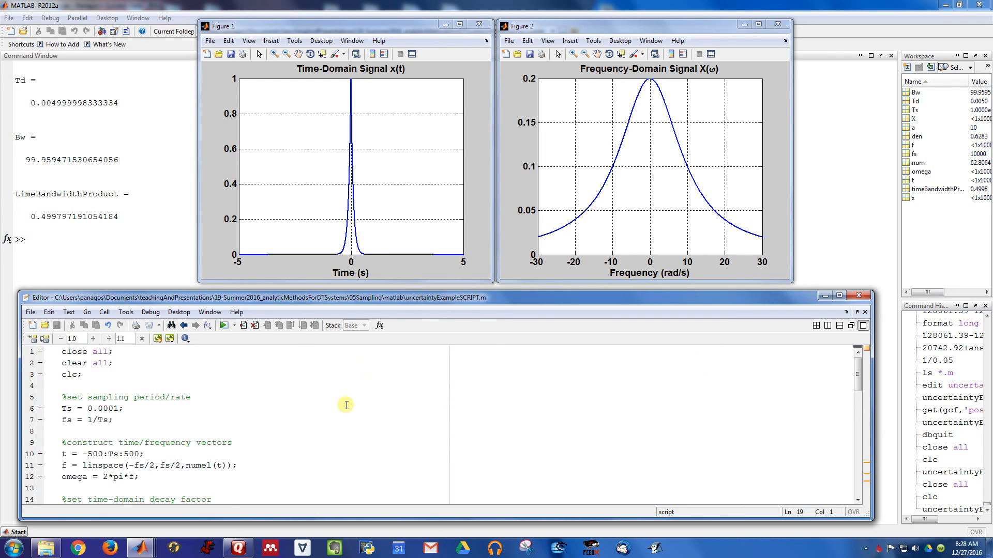
mouse_move(677, 227)
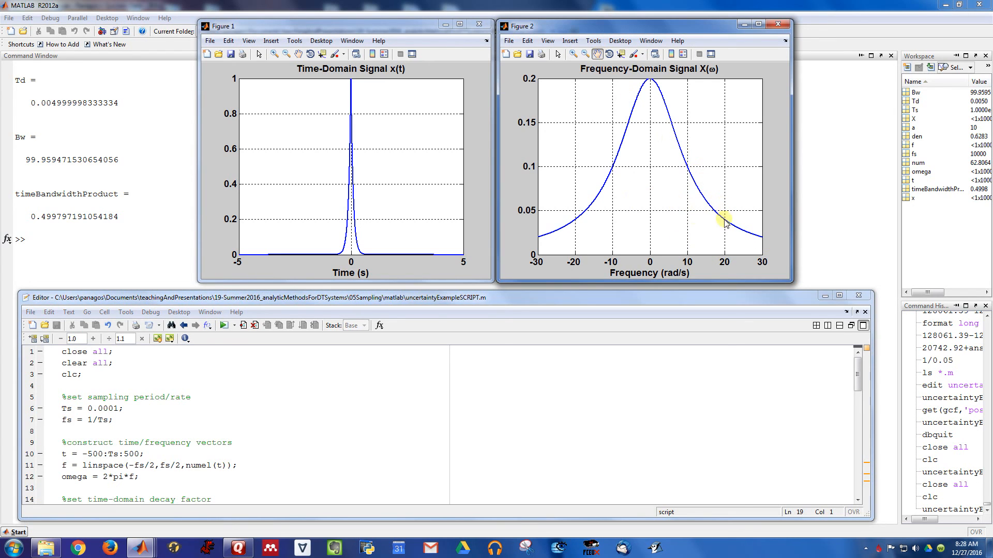
mouse_move(855, 251)
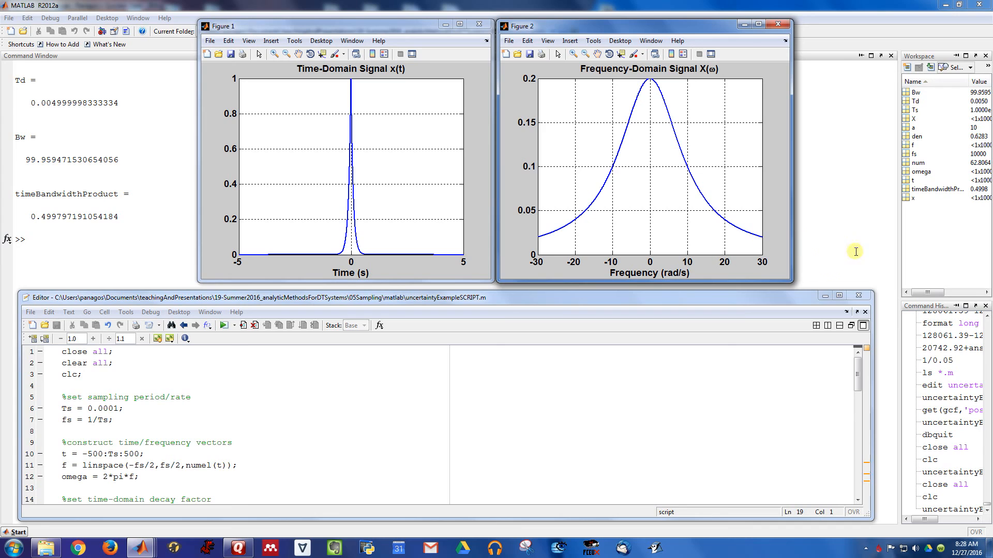
mouse_move(340, 209)
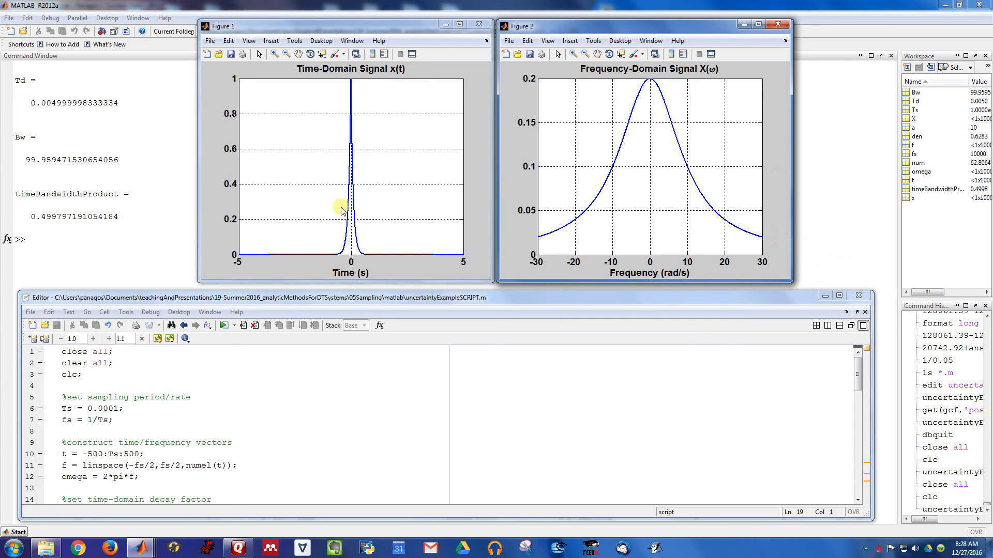
mouse_move(379, 412)
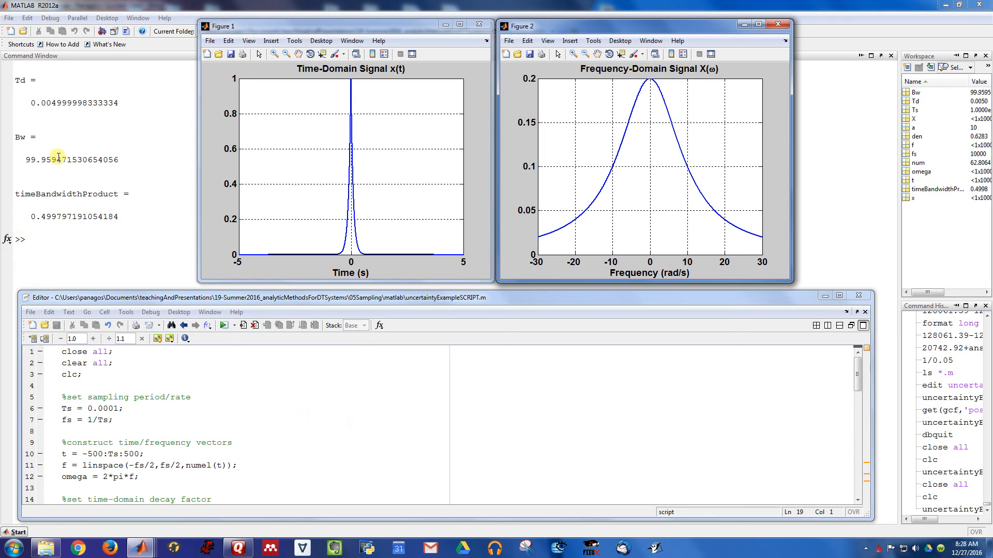
mouse_move(38, 129)
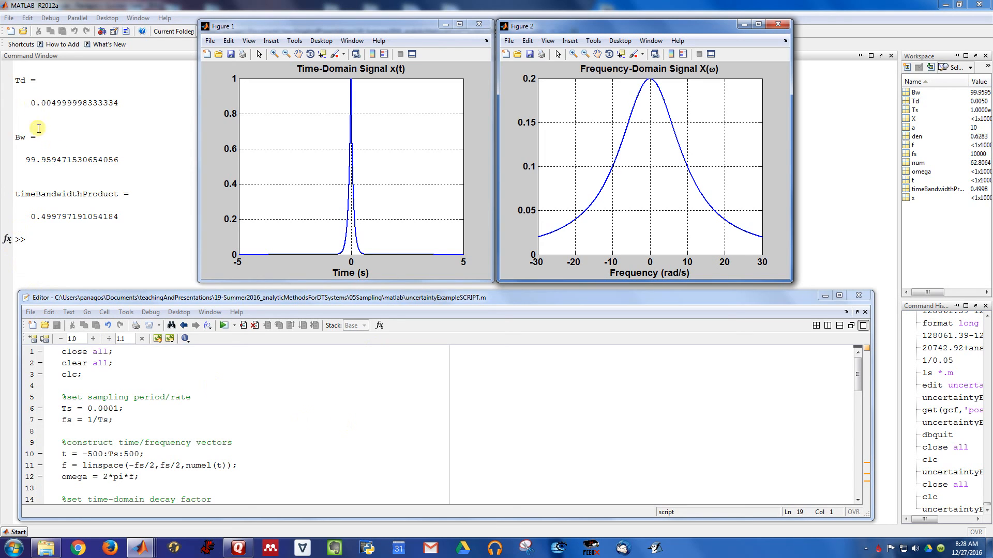
mouse_move(32, 216)
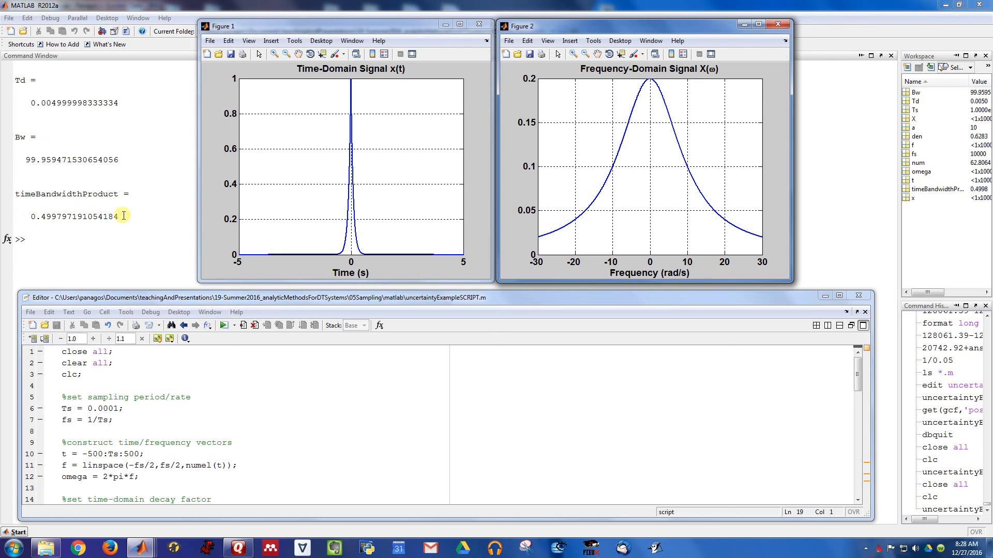
mouse_move(354, 387)
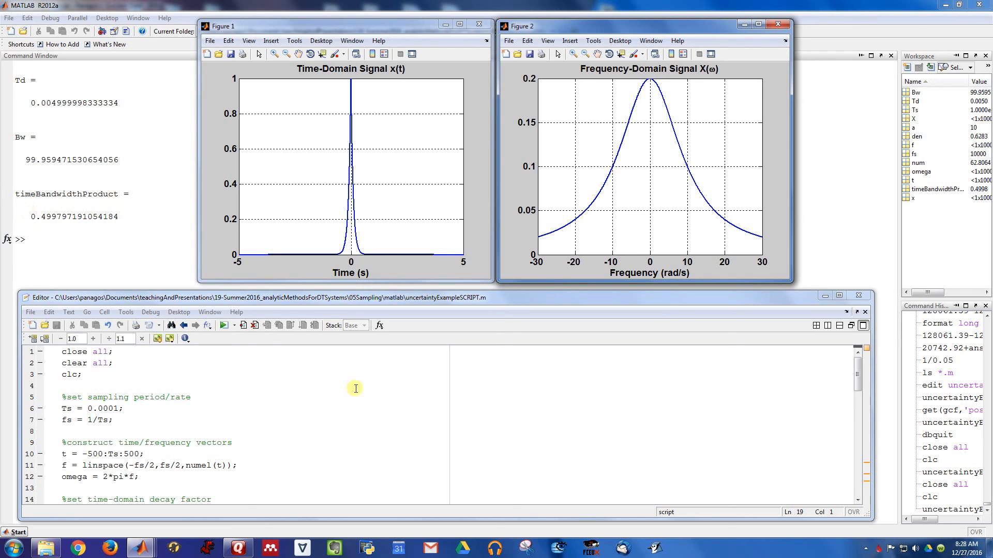
mouse_move(277, 460)
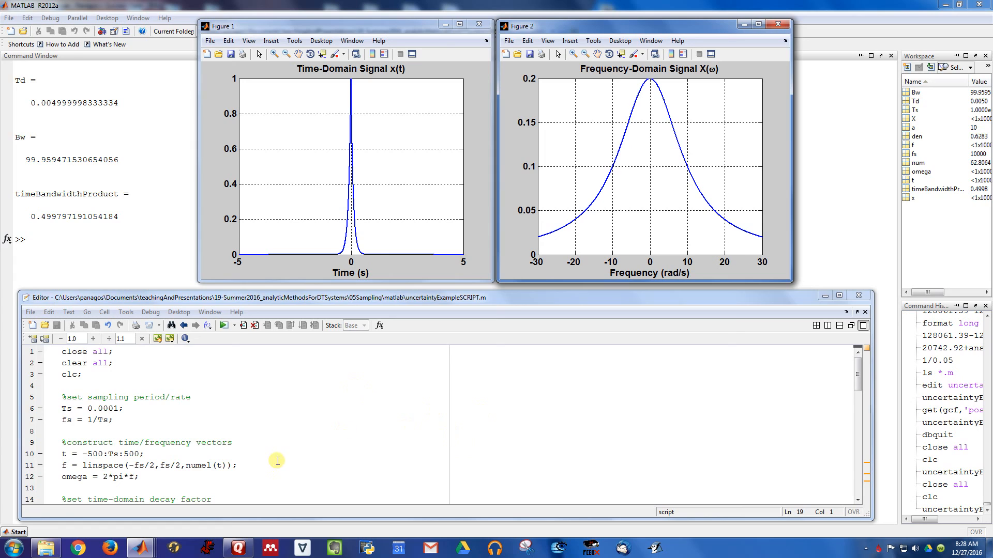
mouse_move(314, 456)
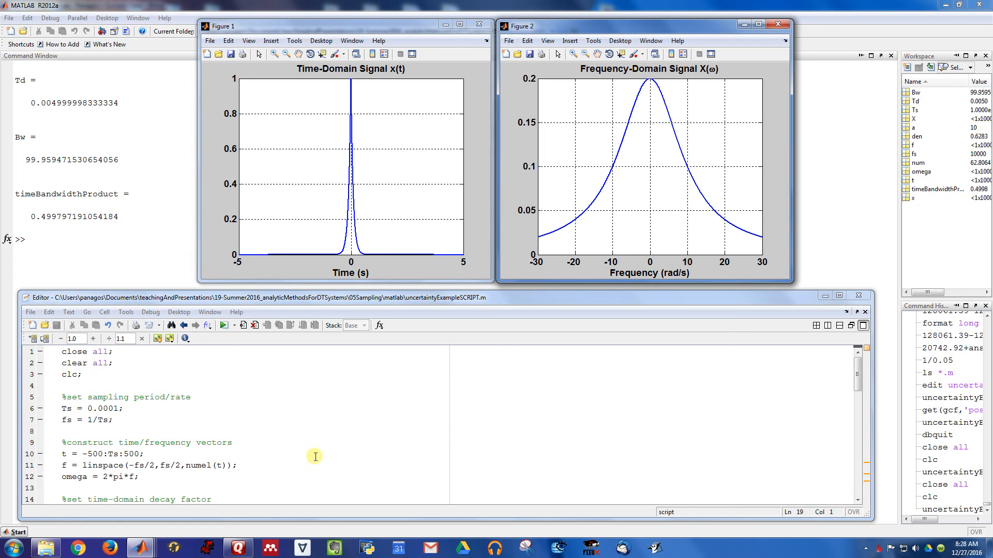